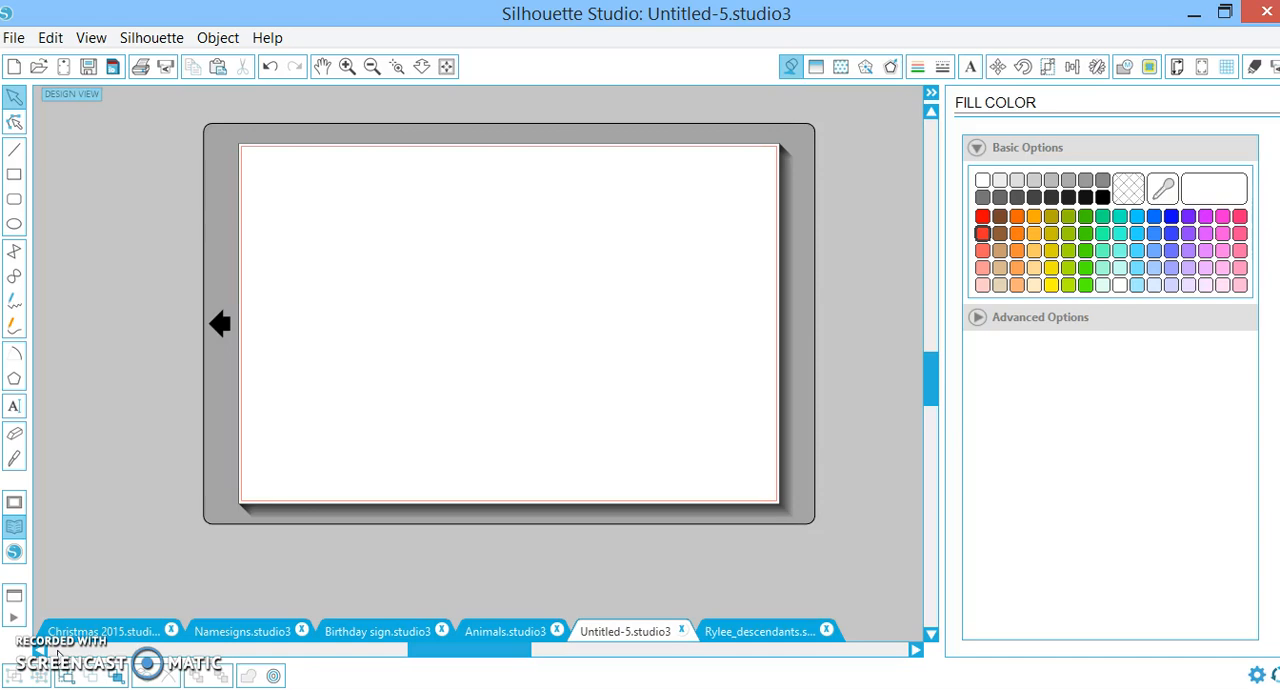
# Place a text box near the top-left and enter TIS THE SEASON TO SPARKLE over three lines
pyautogui.click(15, 412)
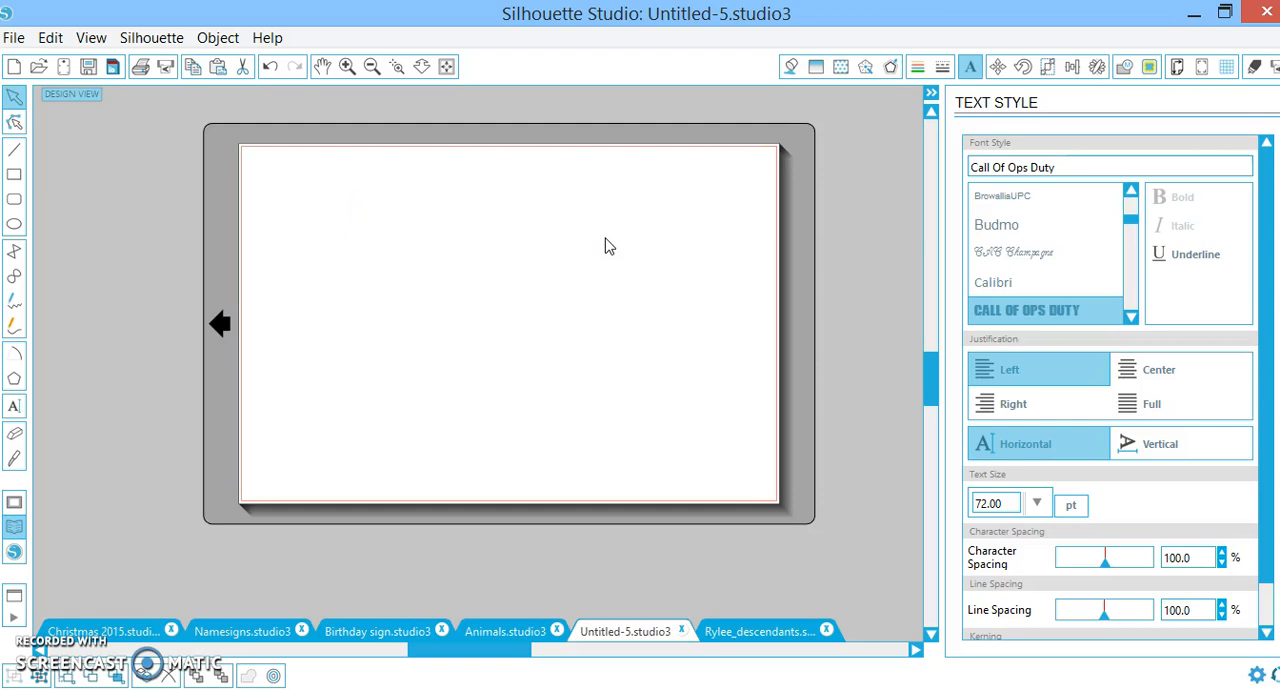
pyautogui.click(370, 218)
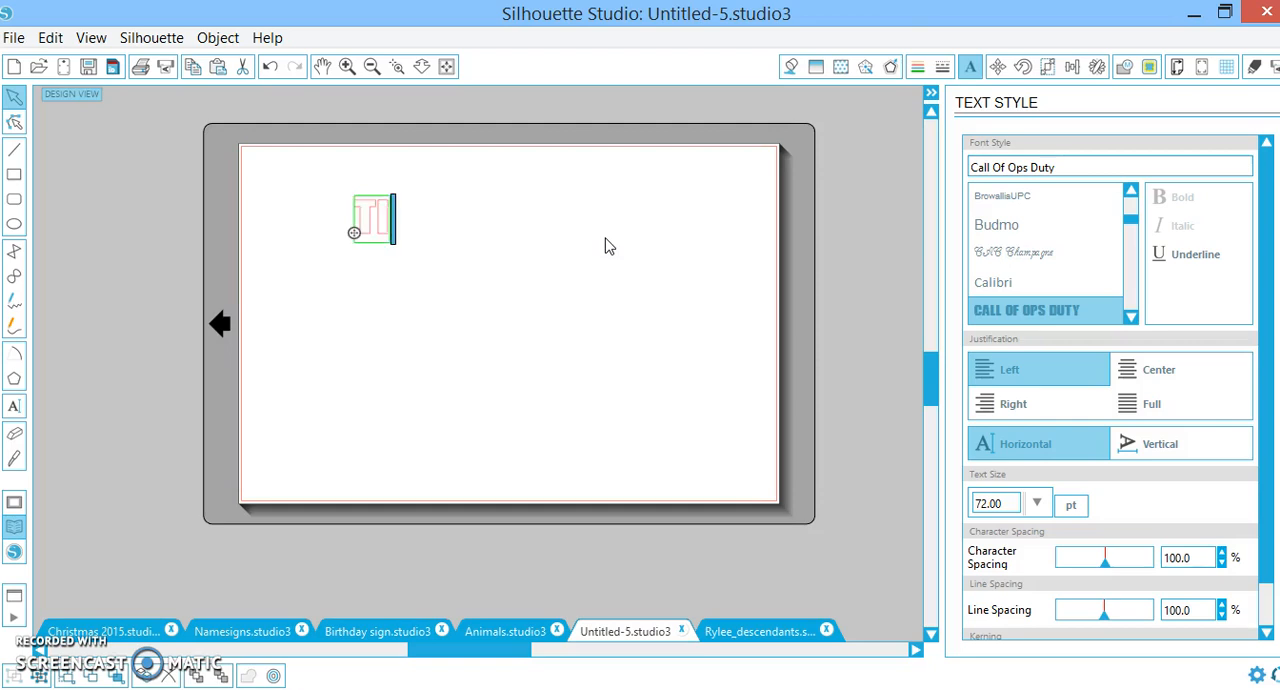
pyautogui.write('TIS THE')
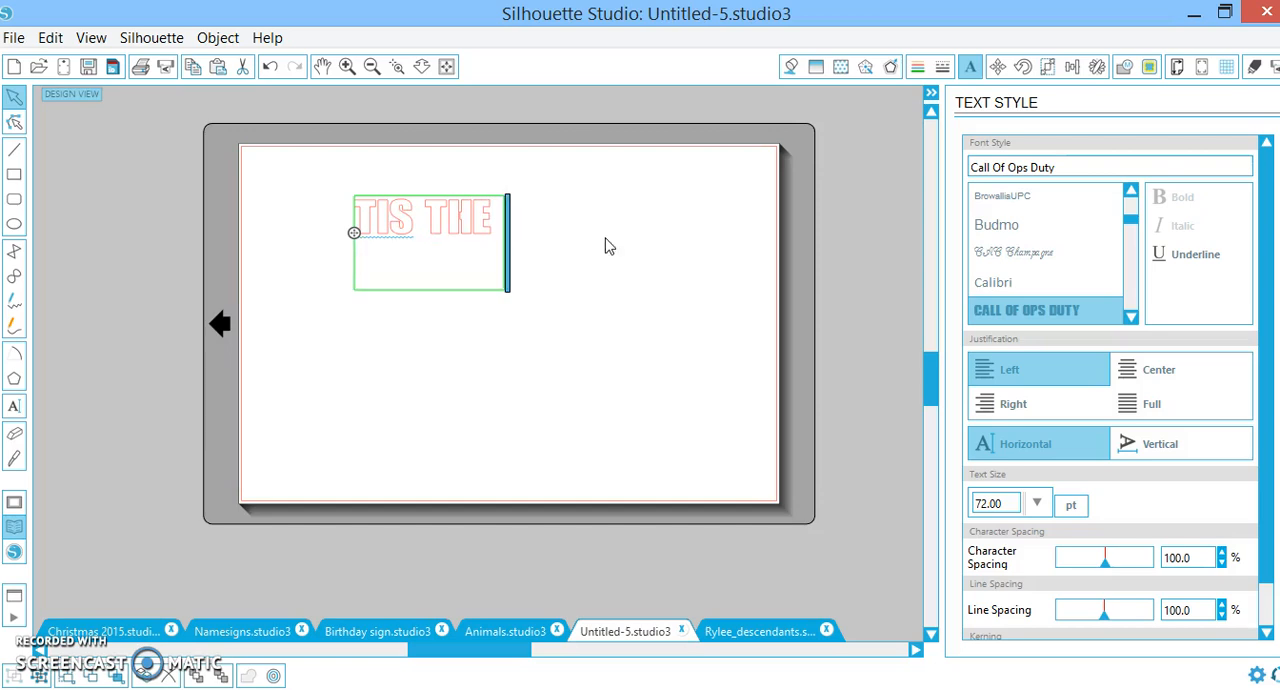
pyautogui.write('SEASON')
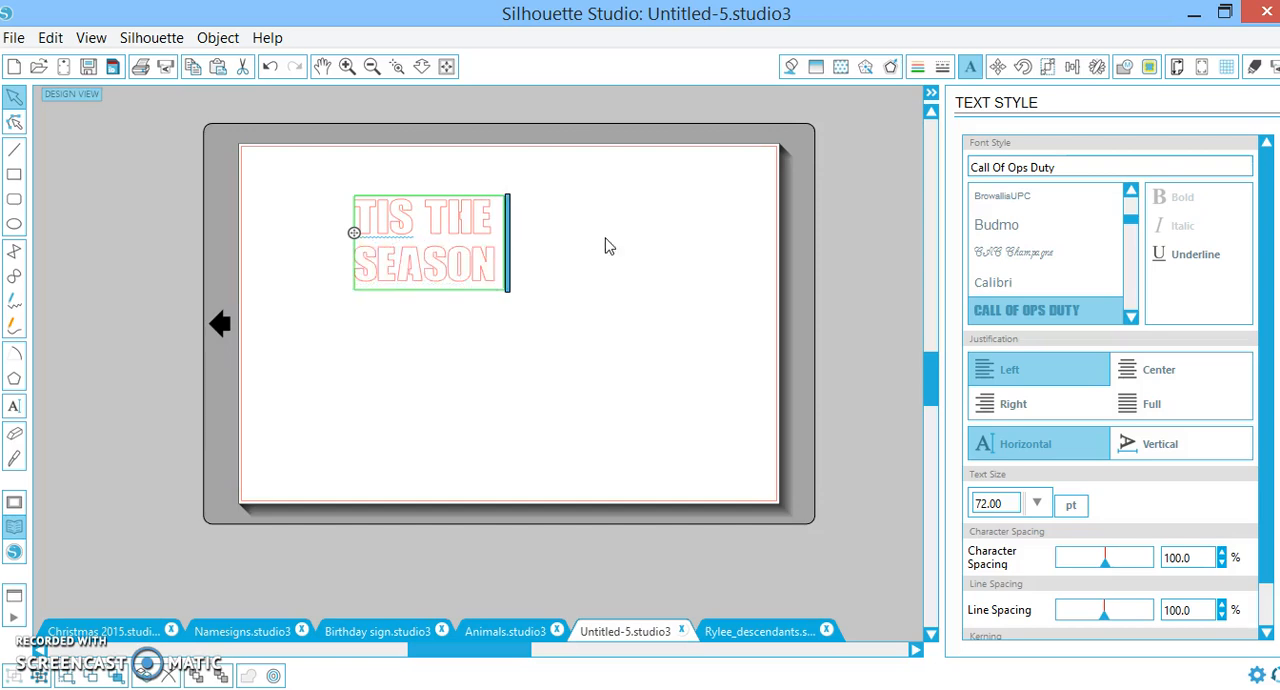
pyautogui.write('TO S')
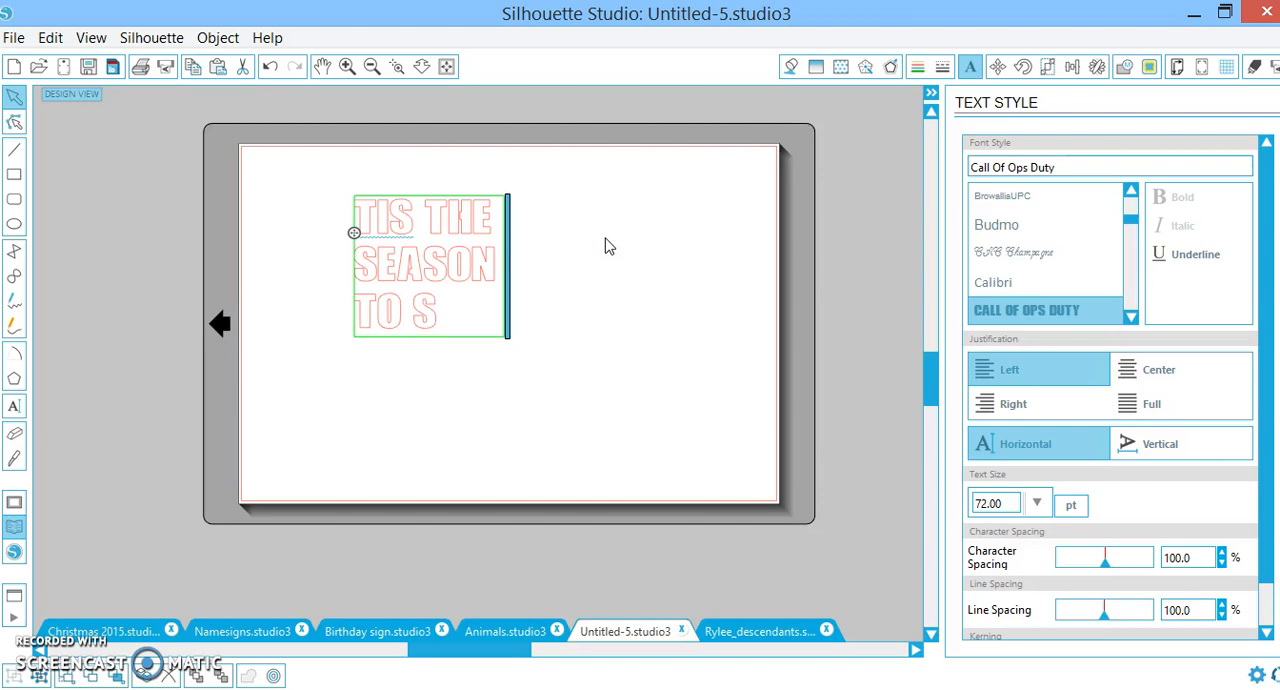
pyautogui.write('PAR')
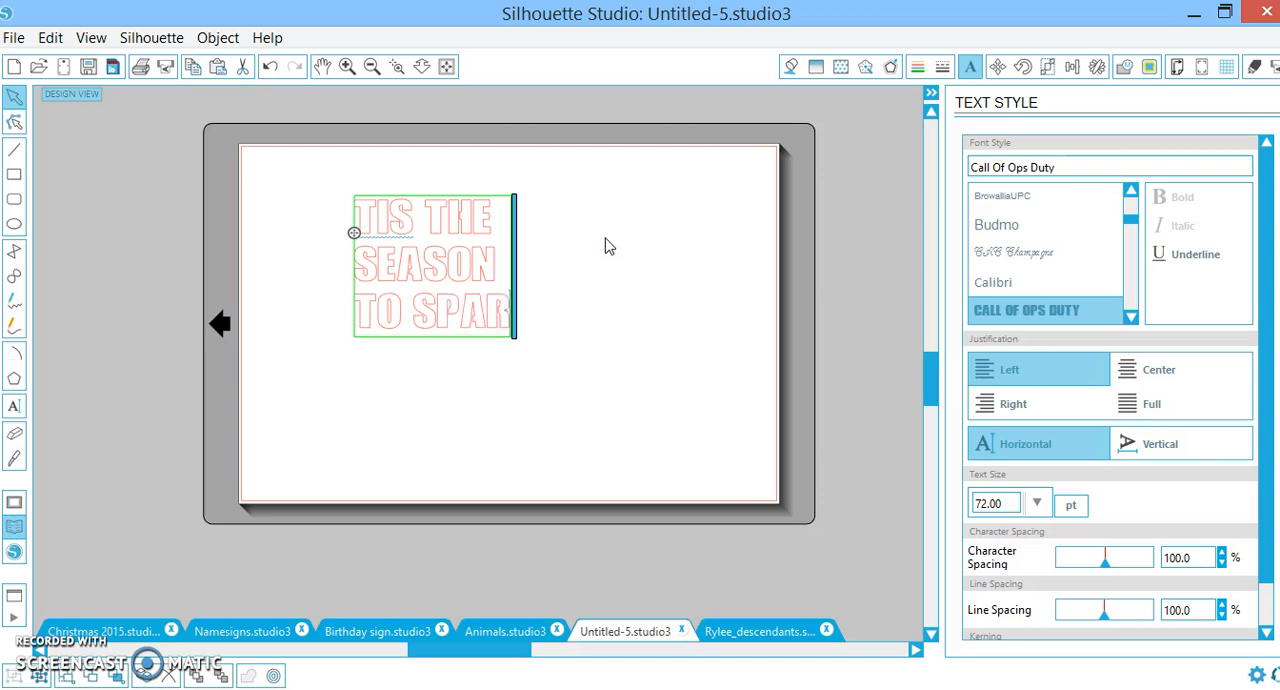
pyautogui.write('KLE')
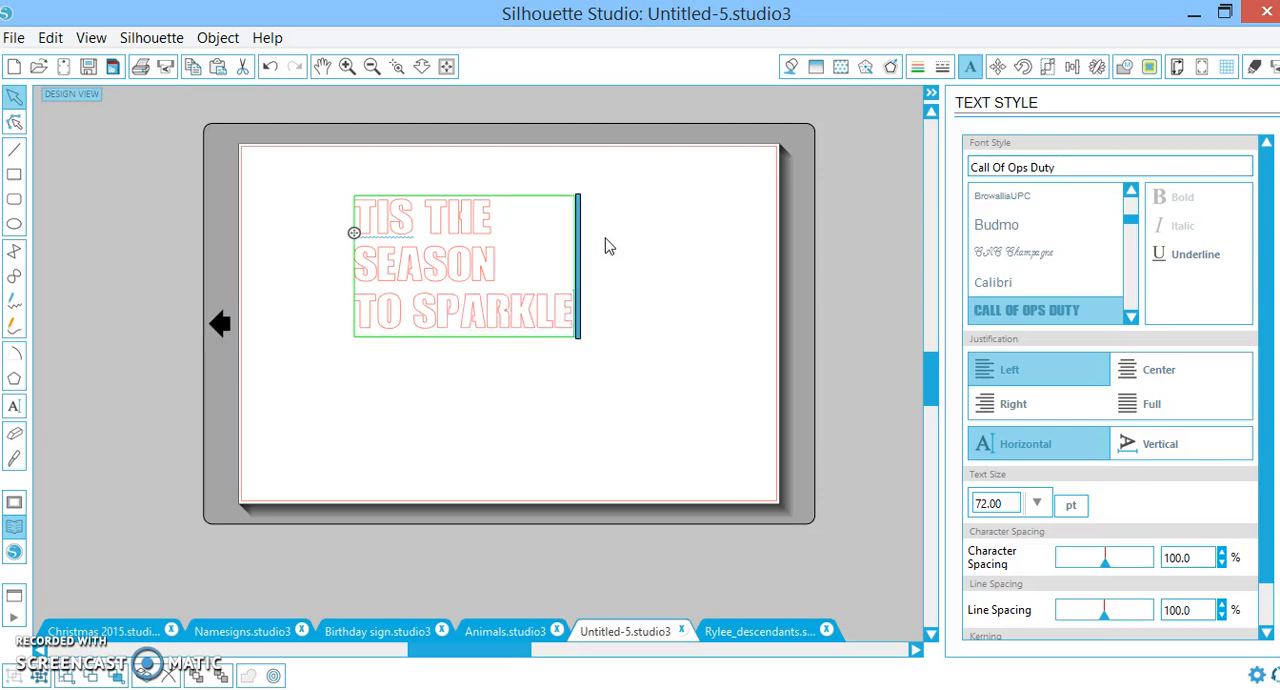
pyautogui.moveTo(578, 428)
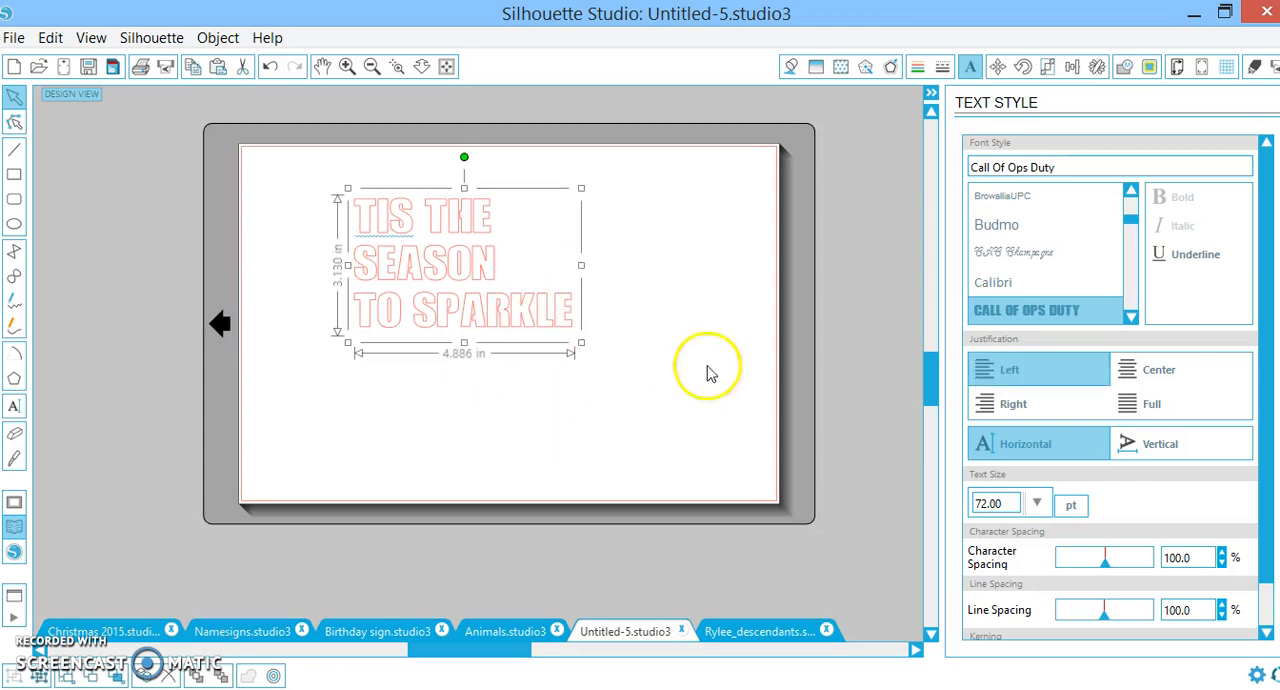
pyautogui.moveTo(753, 383)
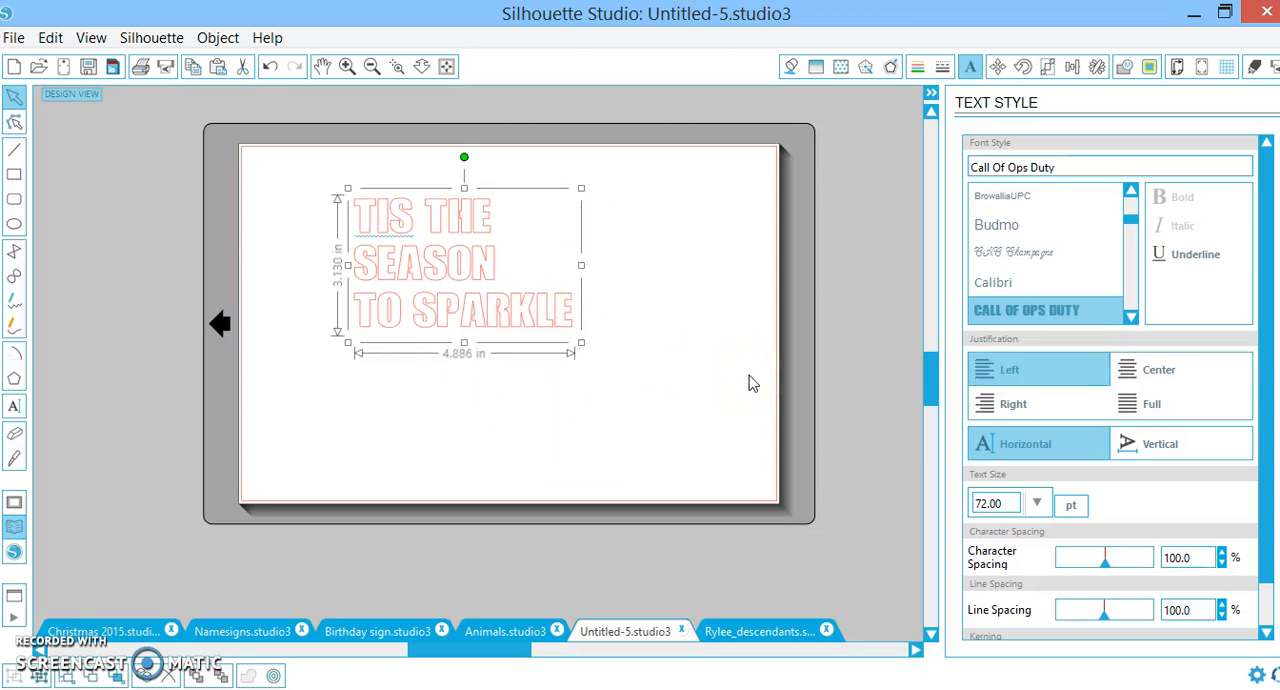
pyautogui.moveTo(1150, 374)
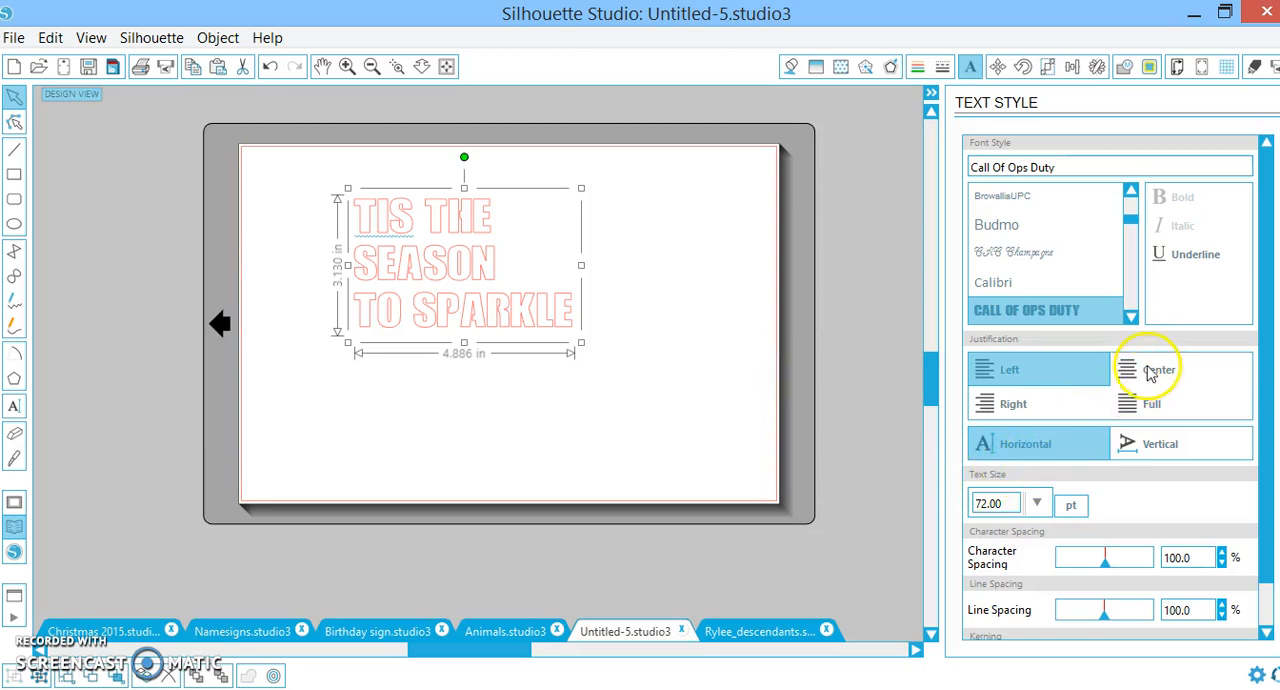
# Center-justify the text and re-edit it to read Tis the Season to Sparkle in Cutie Patootie
pyautogui.click(1180, 369)
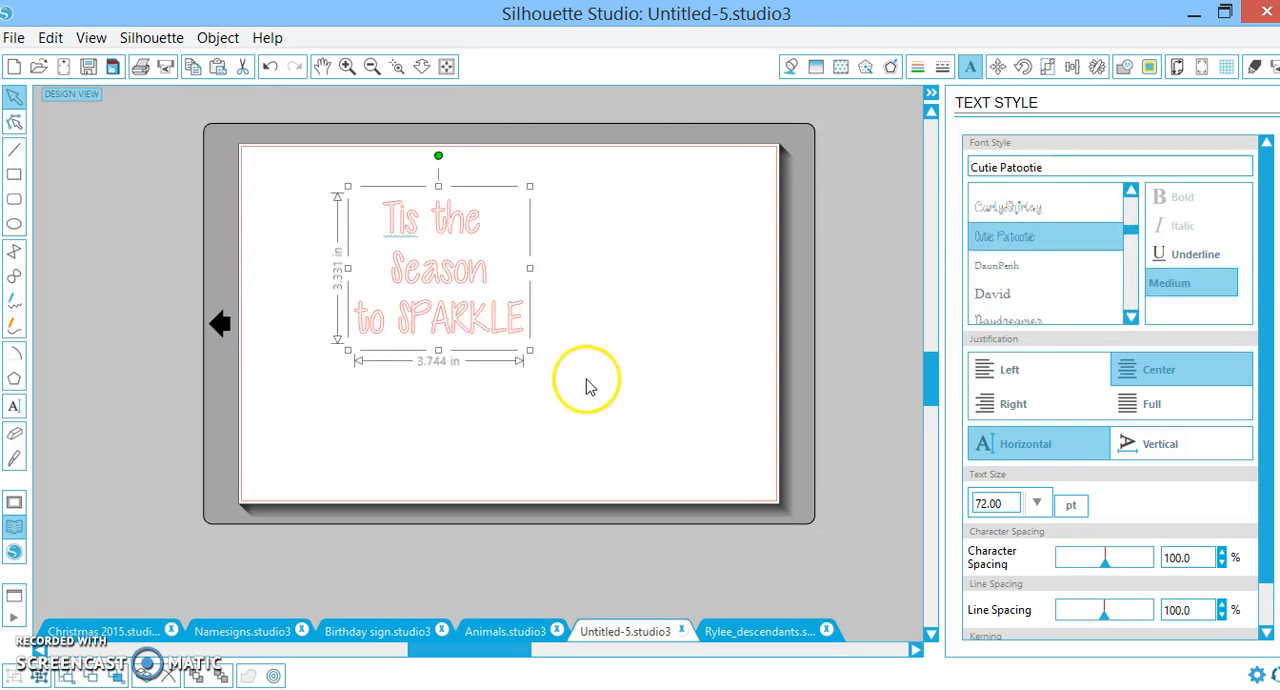
pyautogui.click(1026, 196)
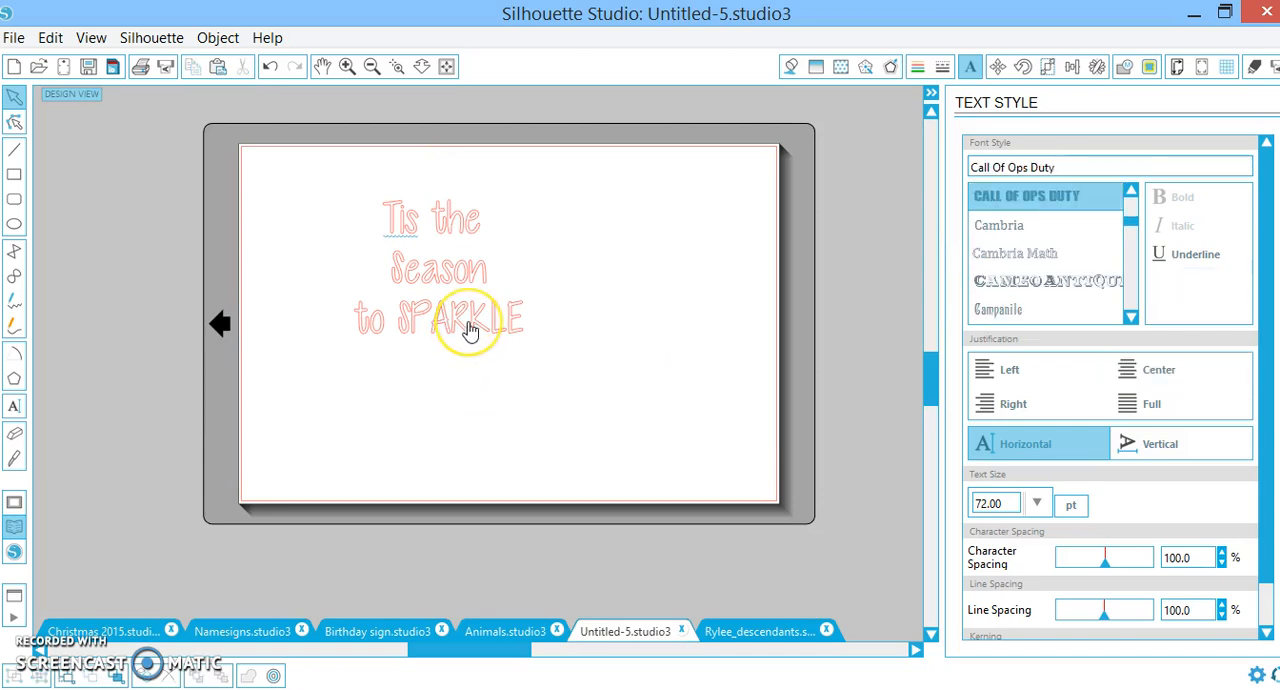
pyautogui.click(1004, 311)
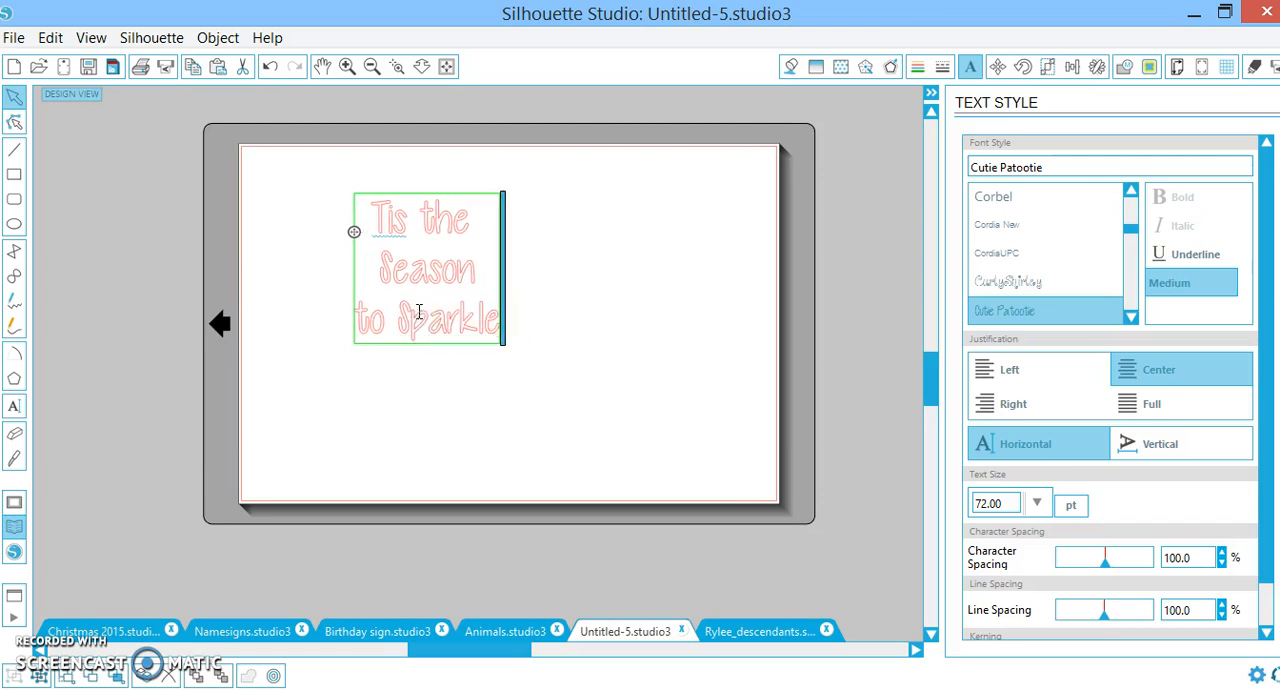
pyautogui.click(1045, 196)
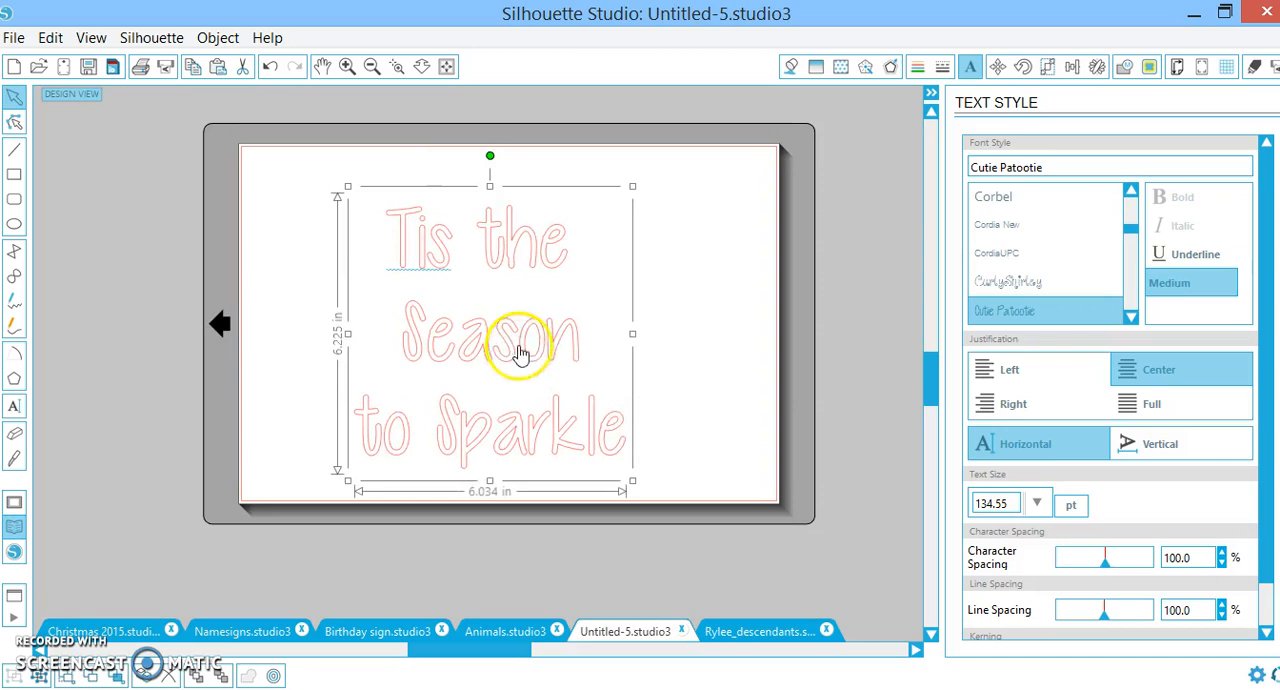
# Ungroup the sign text and fill the words Tis and Season solid red
pyautogui.rightClick(520, 350)
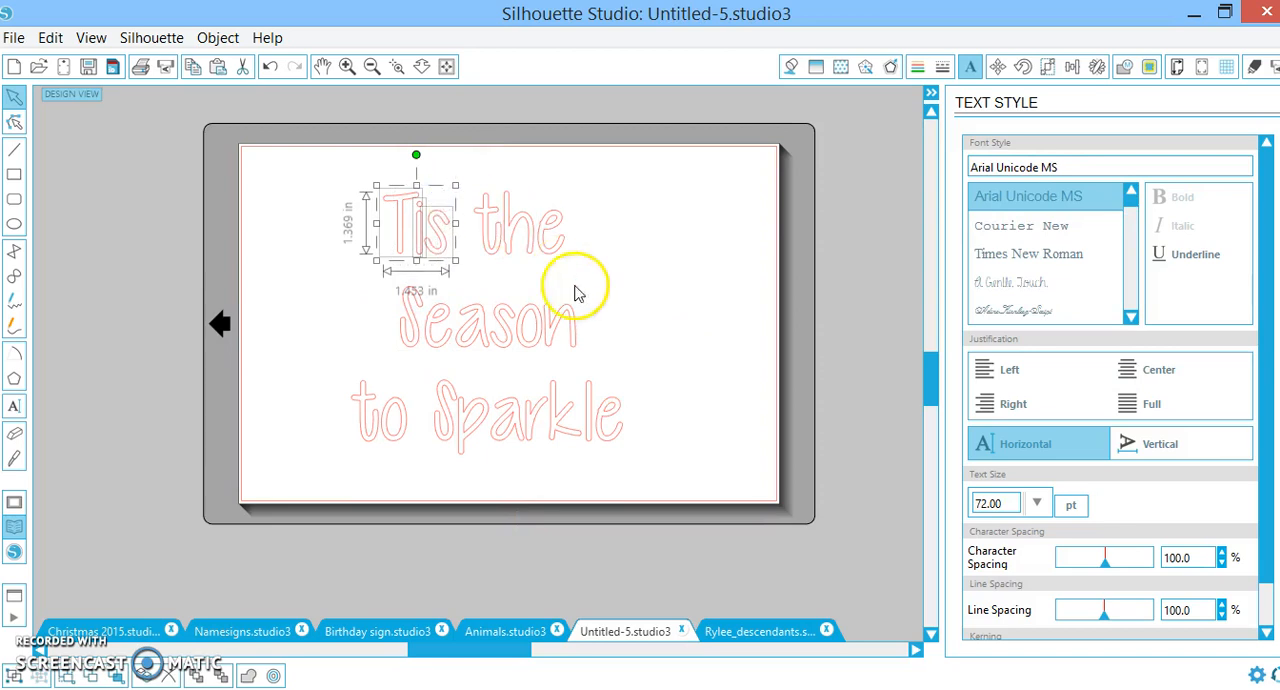
pyautogui.moveTo(608, 348)
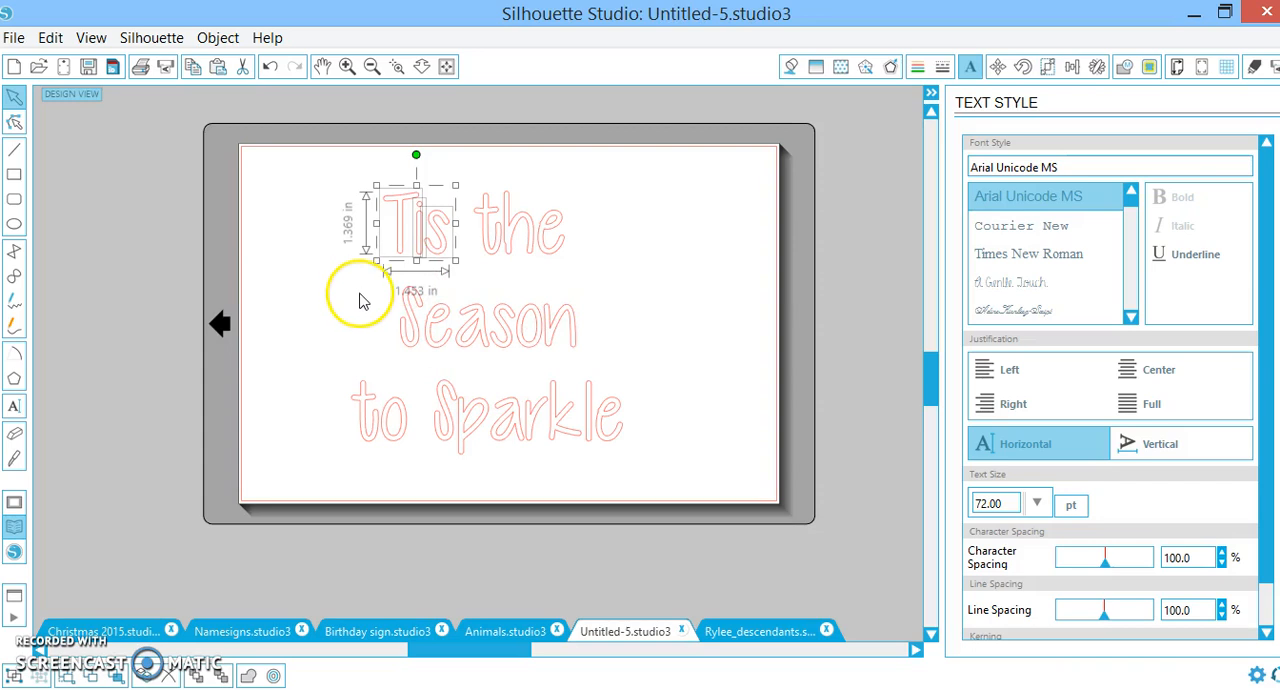
pyautogui.moveTo(450, 268); pyautogui.dragTo(605, 353)
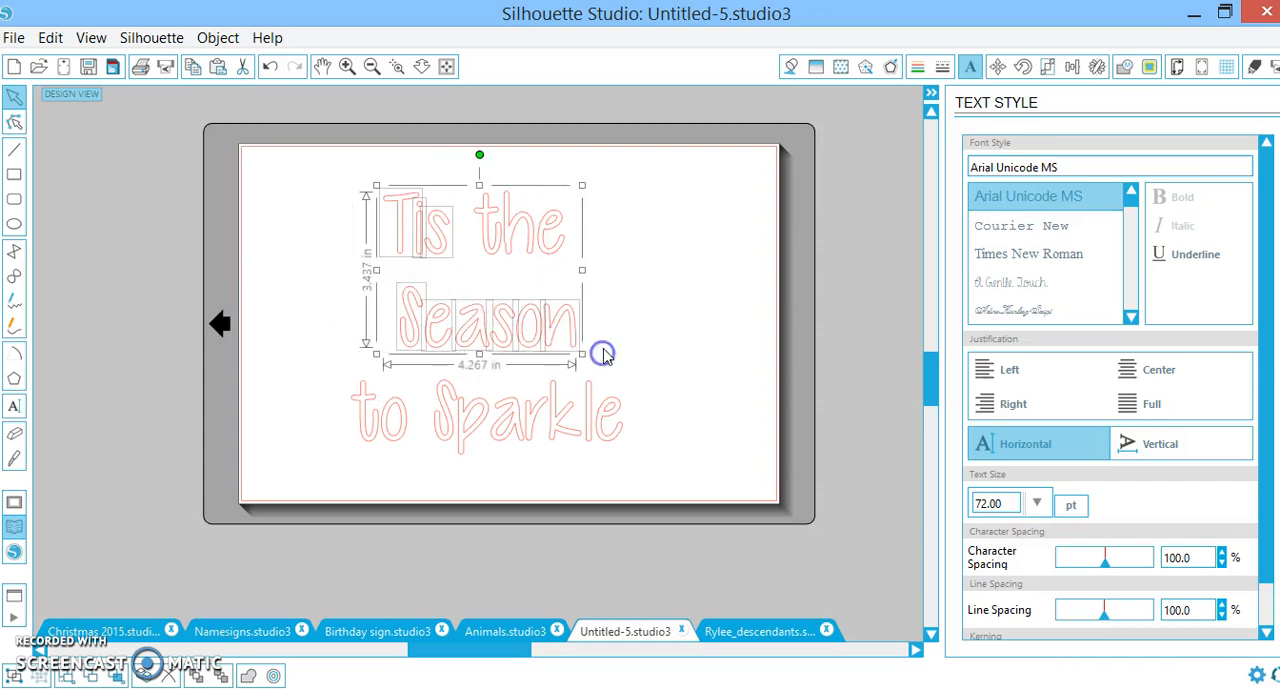
pyautogui.click(791, 66)
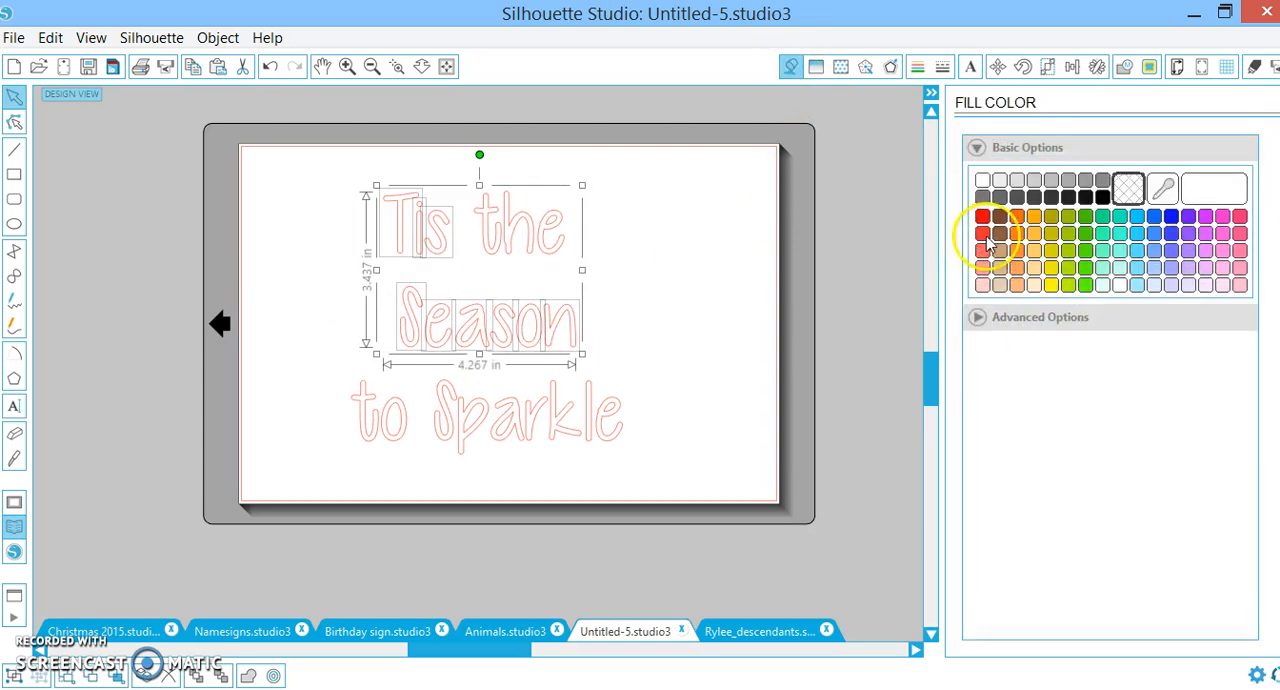
pyautogui.click(982, 233)
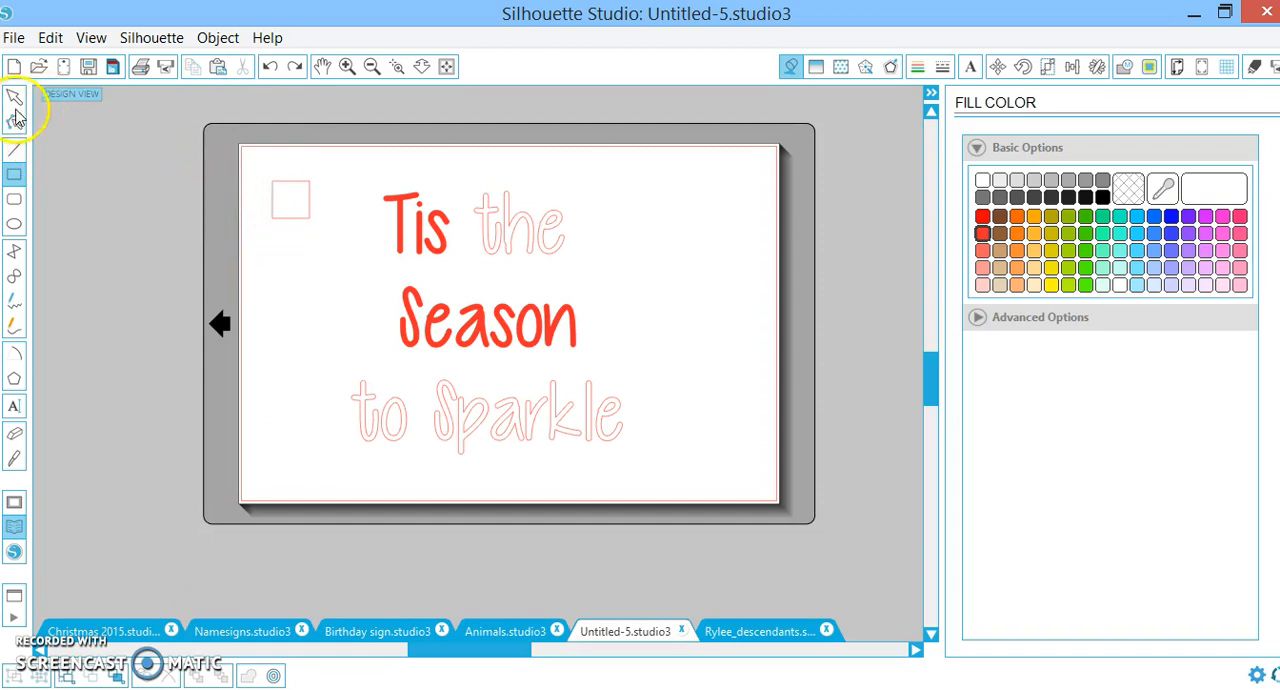
# Replicate the registration square into a column of four using the Replicate panel
pyautogui.click(291, 200)
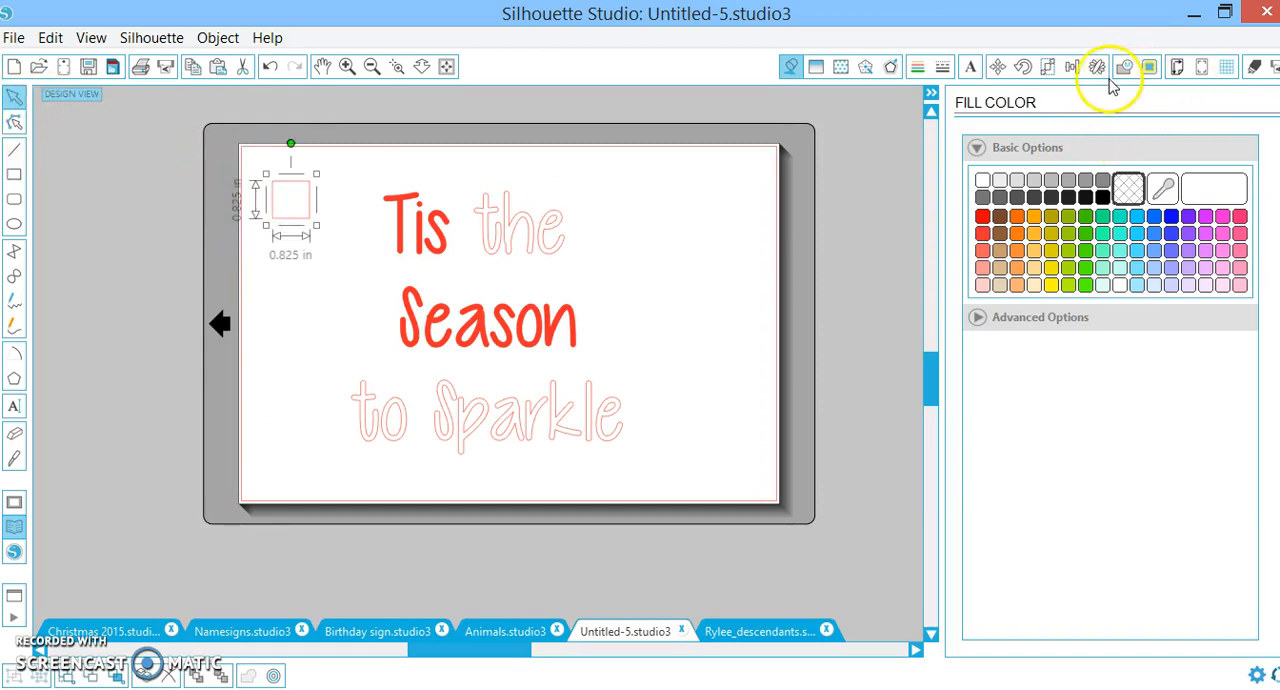
pyautogui.click(1097, 66)
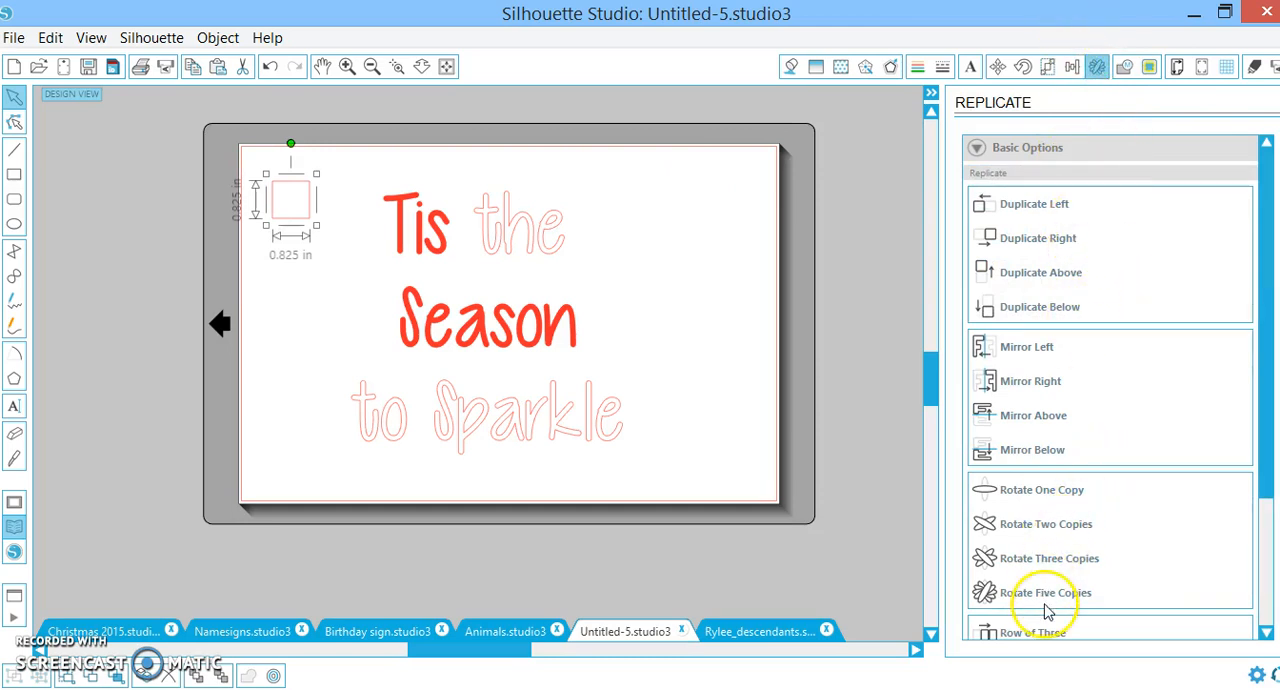
pyautogui.scroll(-3)
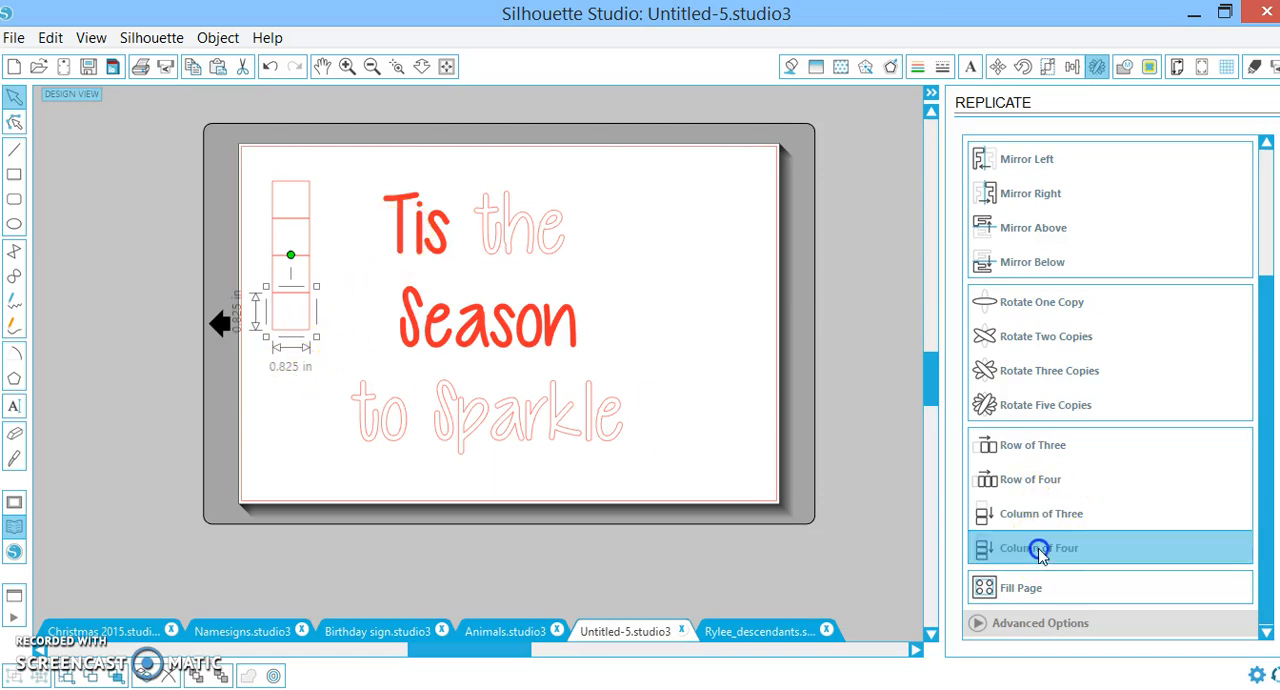
pyautogui.click(1037, 547)
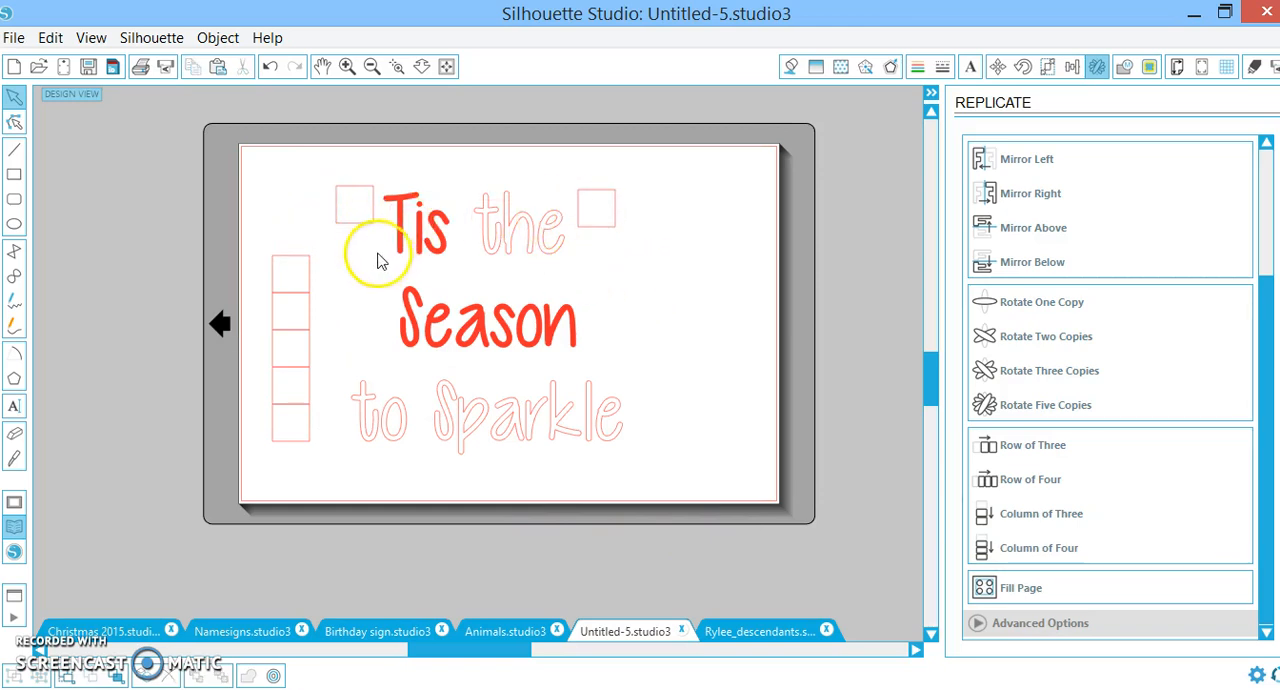
# Combine Tis, Season and the top two squares into a compound path so the squares turn red
pyautogui.click(420, 215)
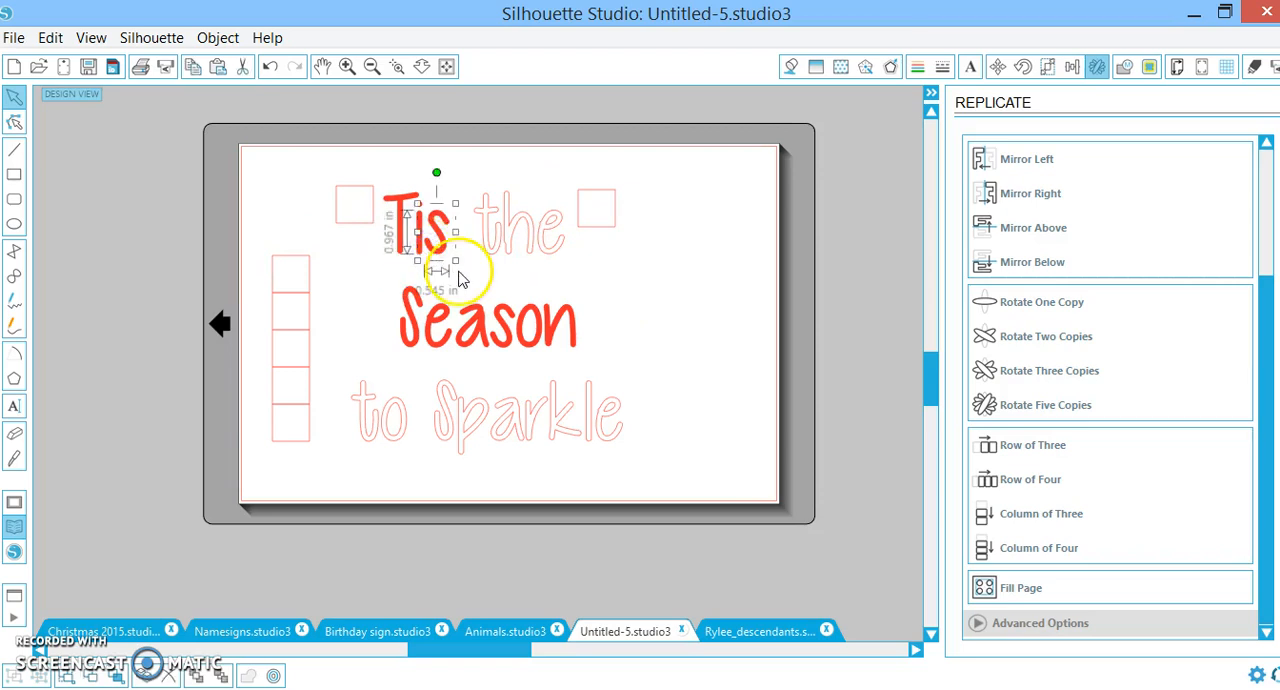
pyautogui.moveTo(327, 218)
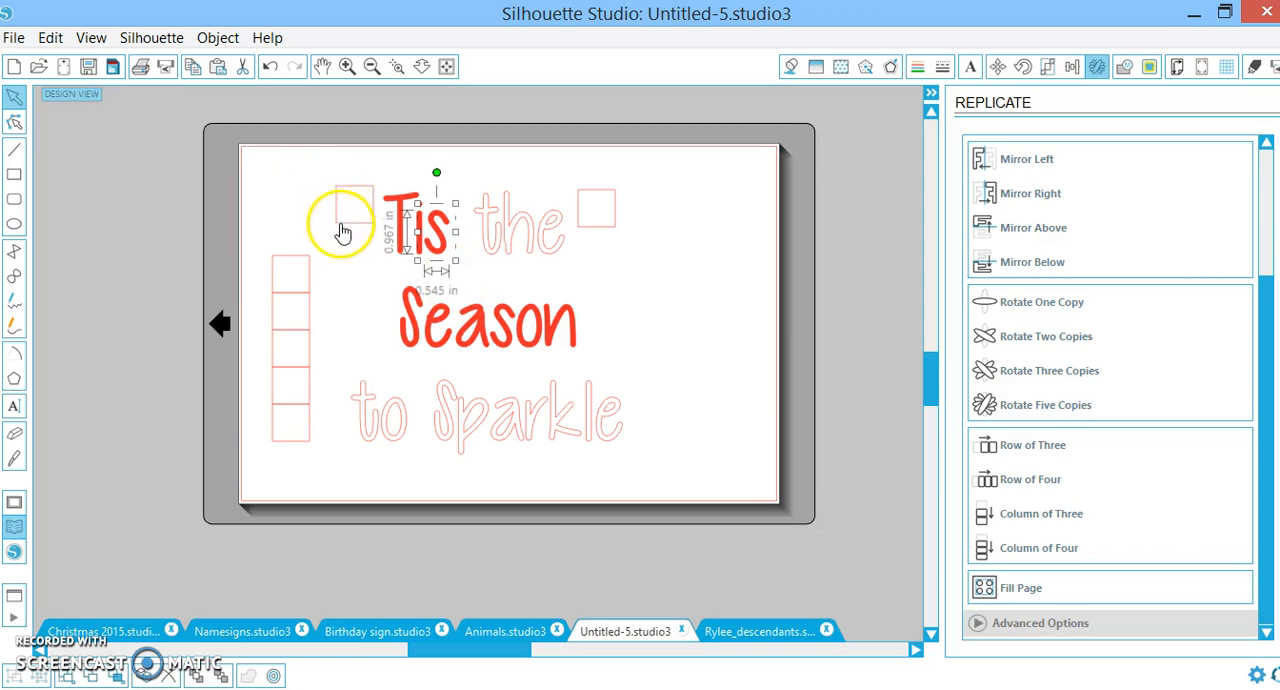
pyautogui.moveTo(345, 225); pyautogui.dragTo(385, 195)
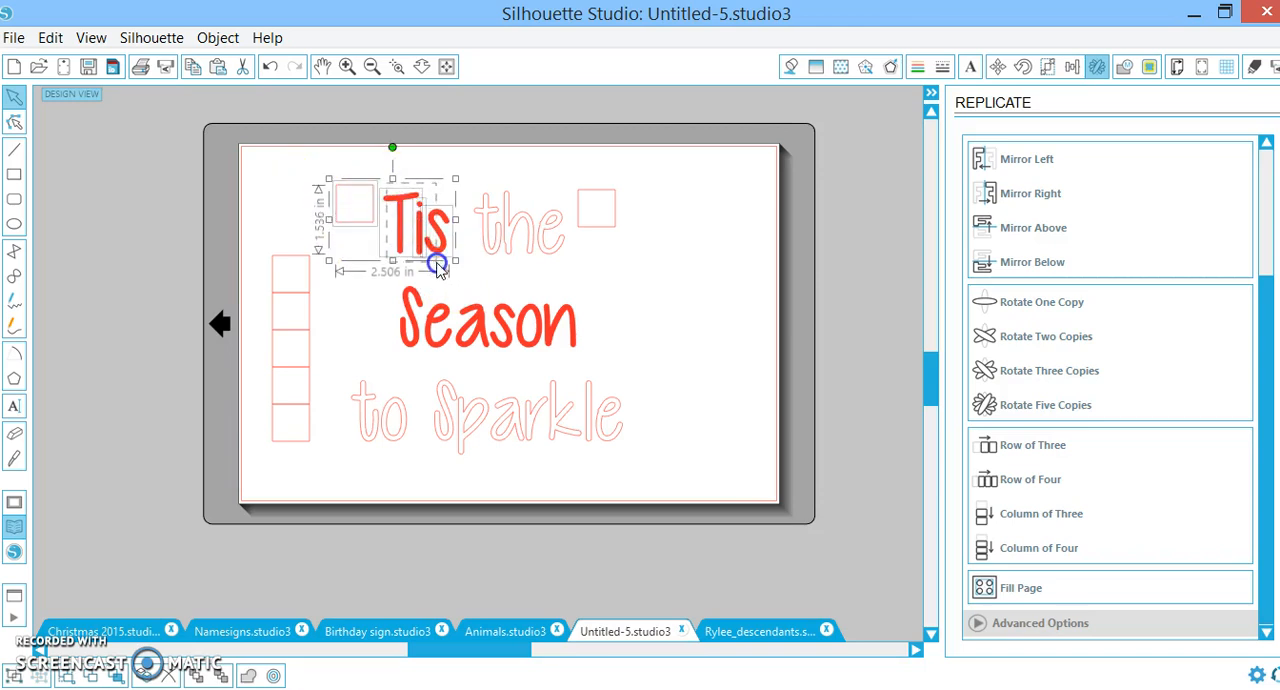
pyautogui.moveTo(438, 265); pyautogui.dragTo(388, 338)
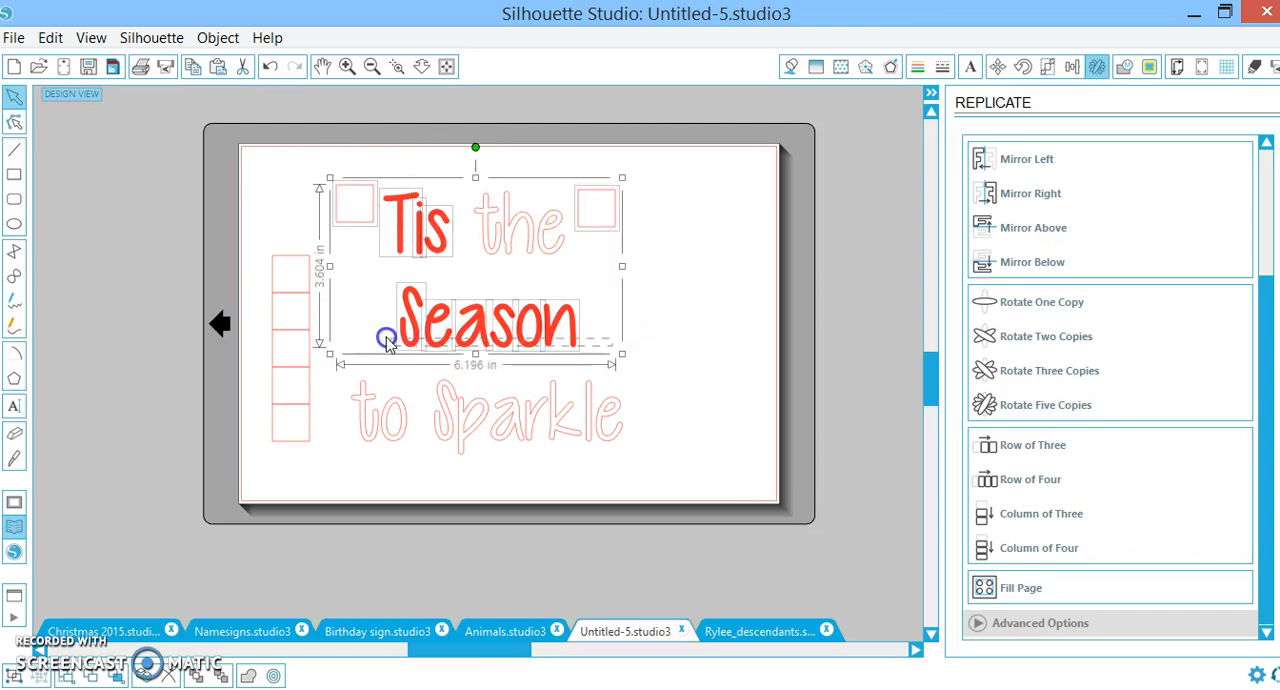
pyautogui.rightClick(387, 338)
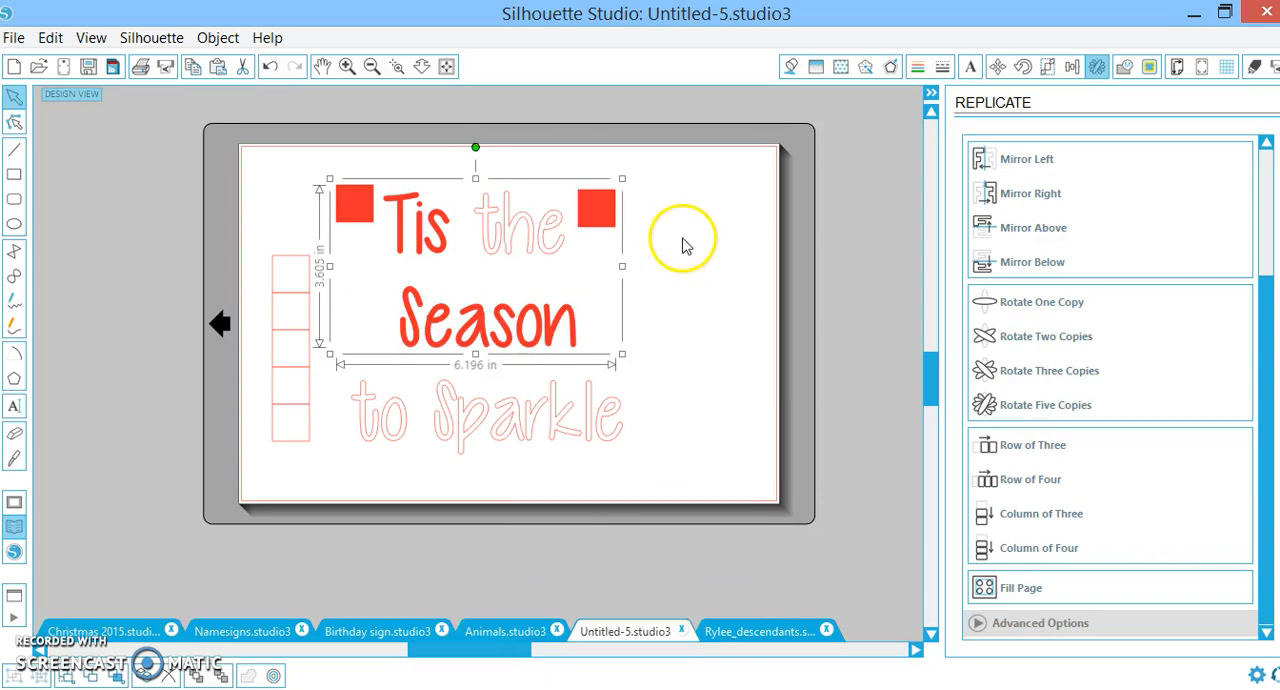
pyautogui.moveTo(590, 300)
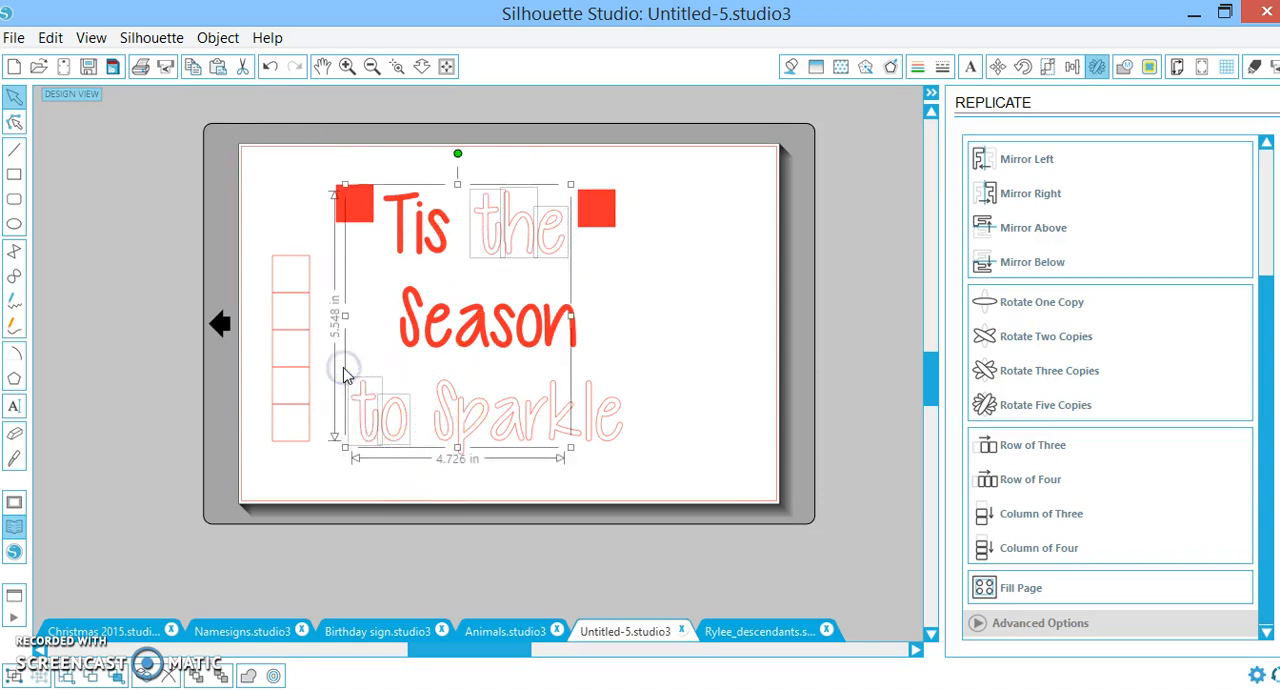
# Give the selected words 'the' and 'to' a green line colour and green fill
pyautogui.click(919, 66)
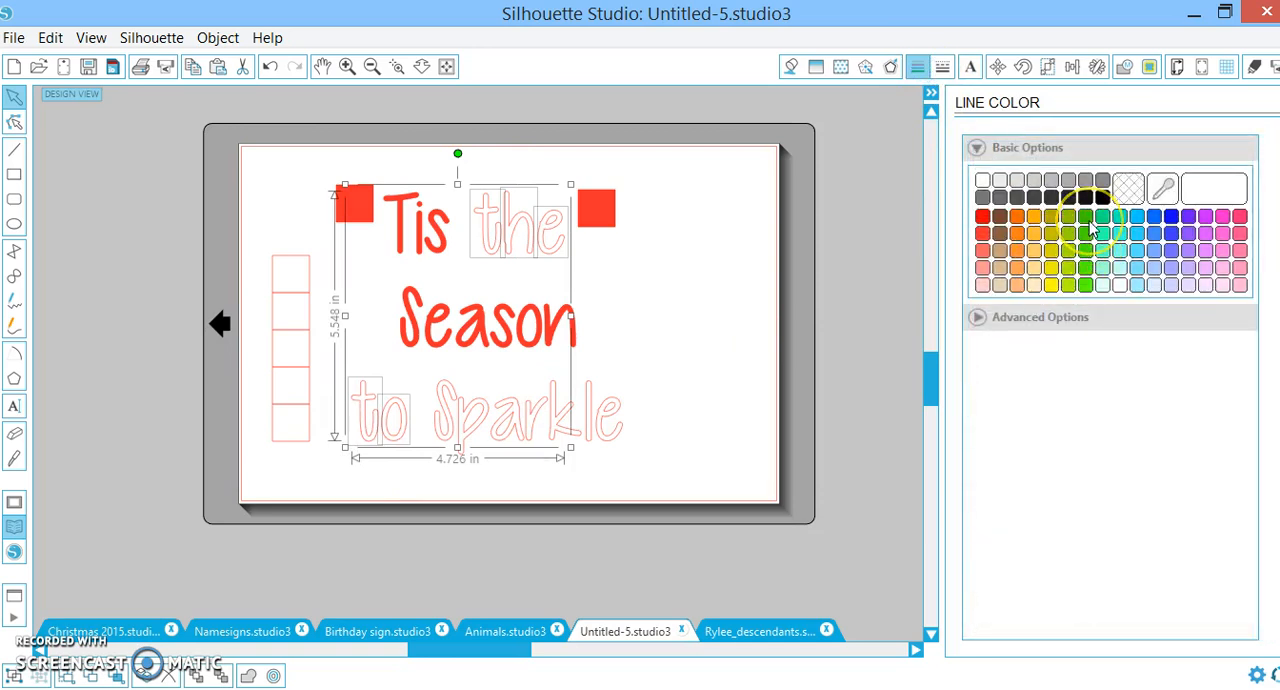
pyautogui.click(791, 66)
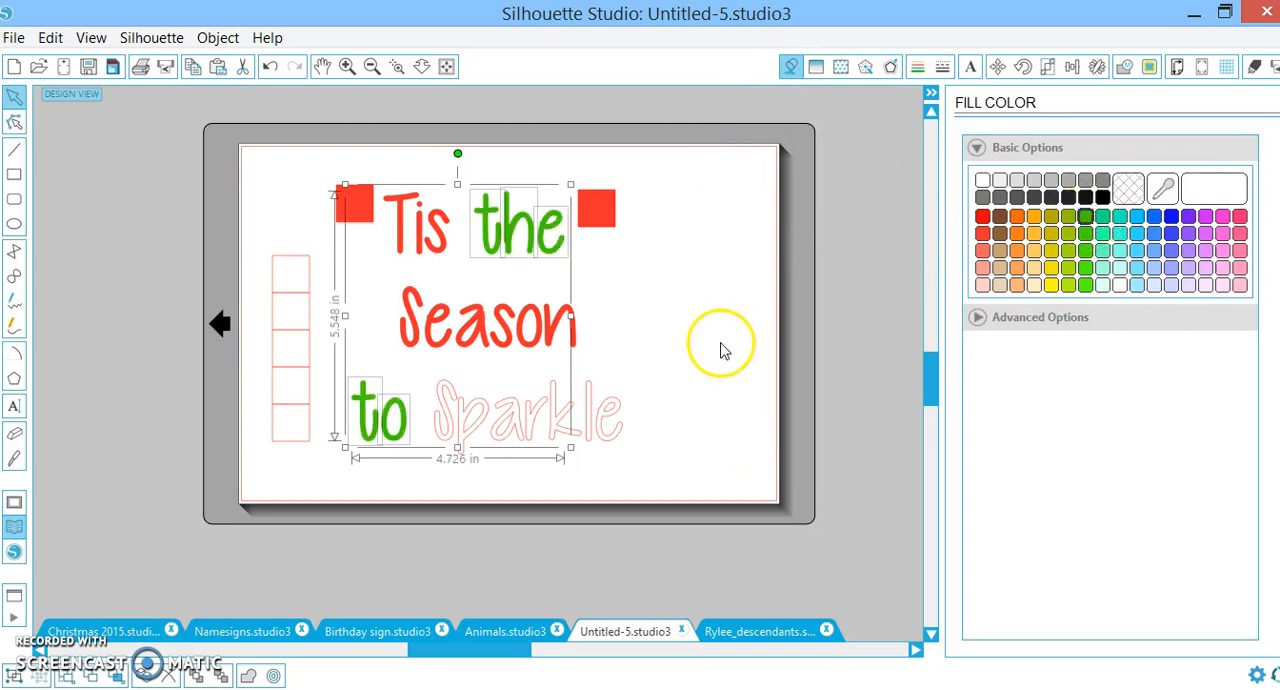
pyautogui.moveTo(300, 285)
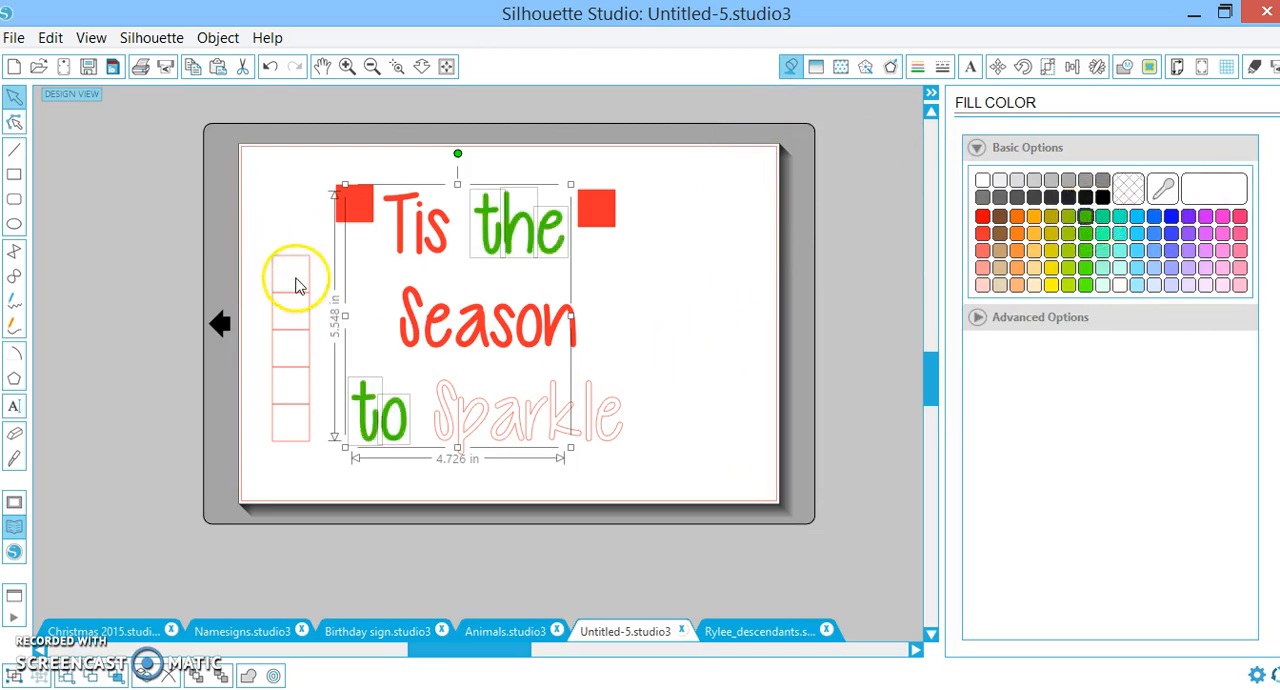
pyautogui.moveTo(322, 275)
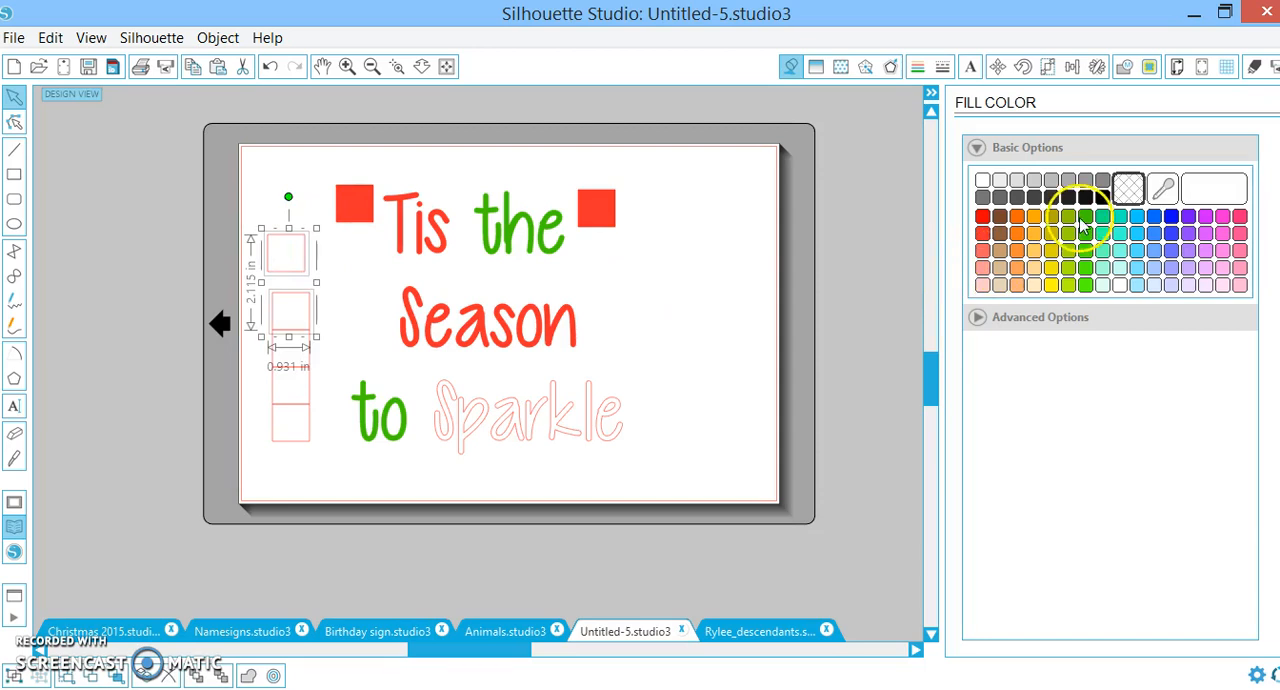
# Fill the two selected spare squares green to match 'the' and 'to'
pyautogui.click(912, 66)
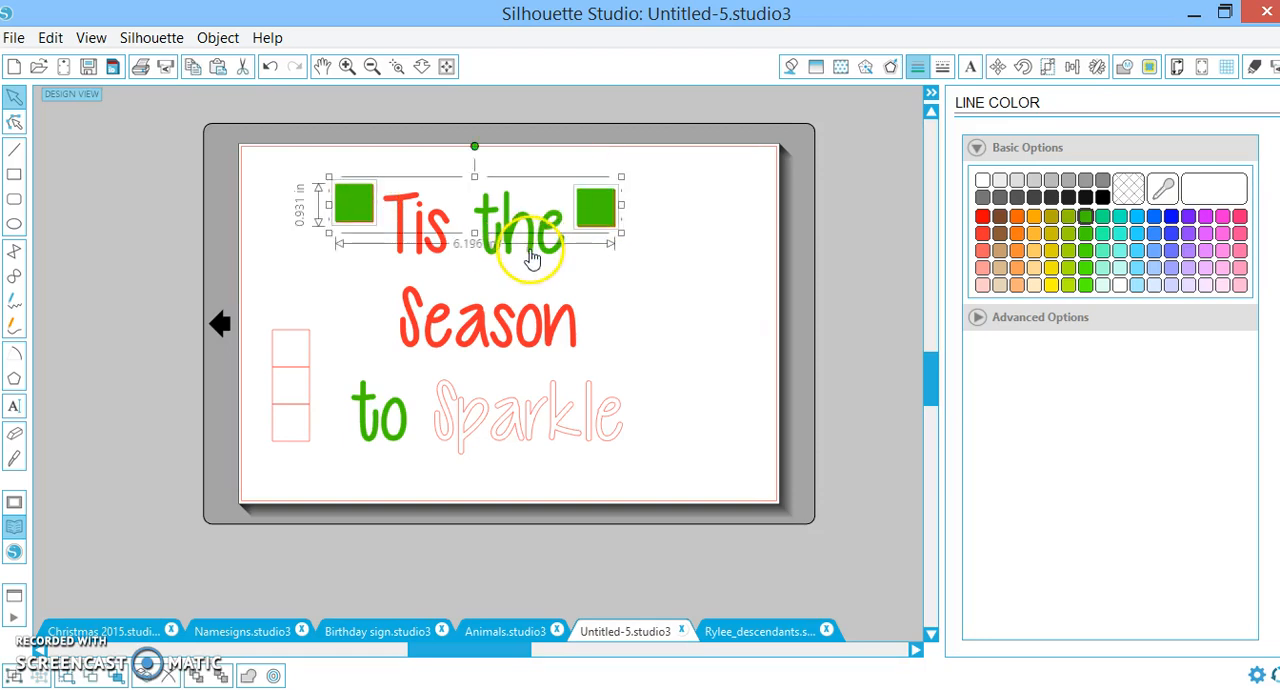
pyautogui.moveTo(485, 228)
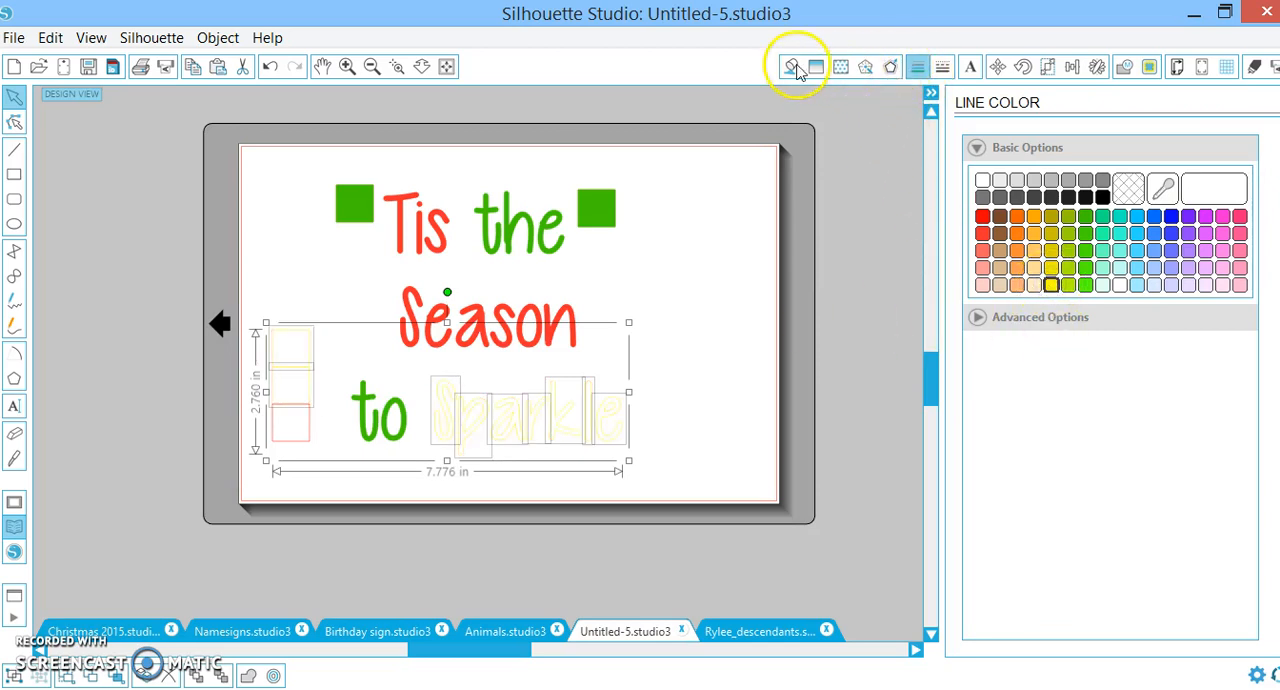
# Fill 'Sparkle' and two squares yellow and select the yellow square and word for placement
pyautogui.click(790, 66)
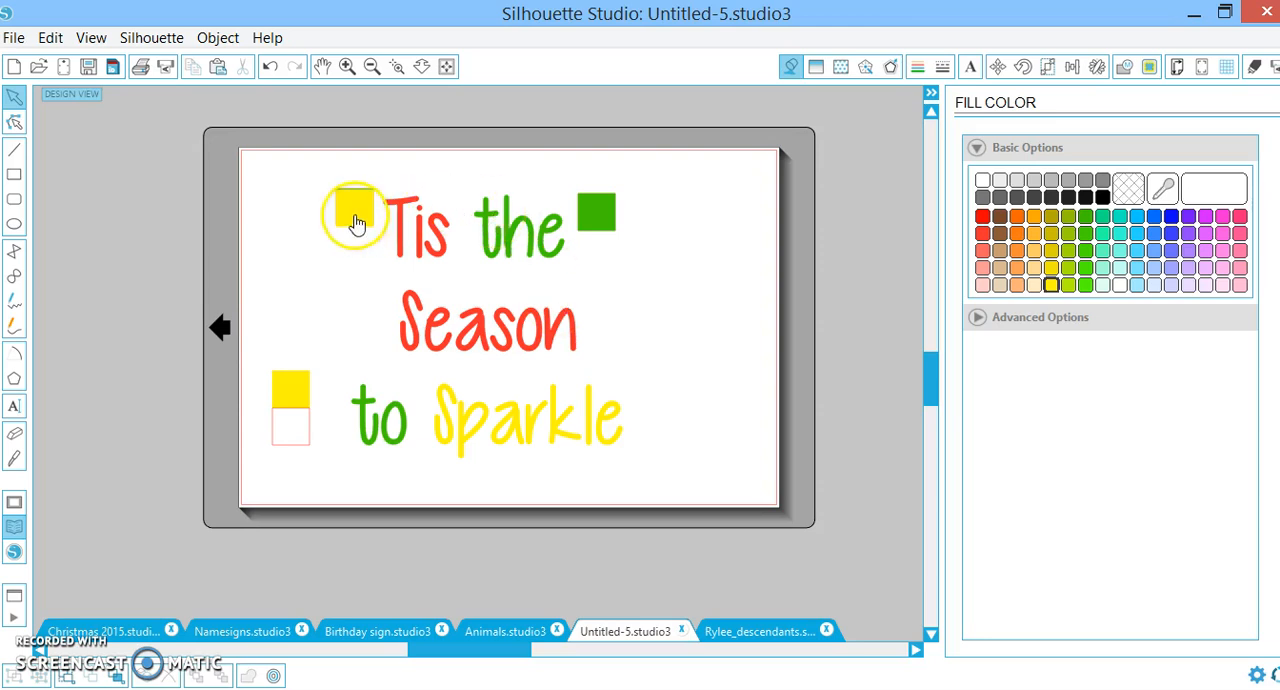
pyautogui.click(354, 217)
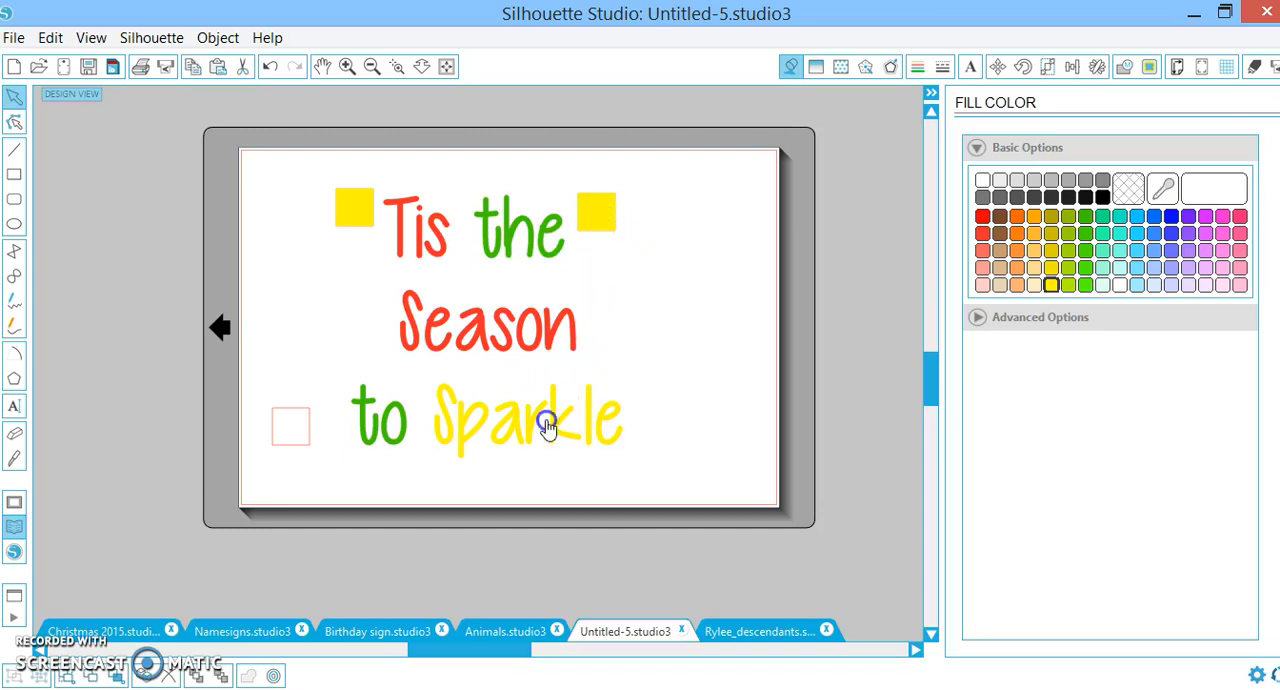
pyautogui.click(545, 425)
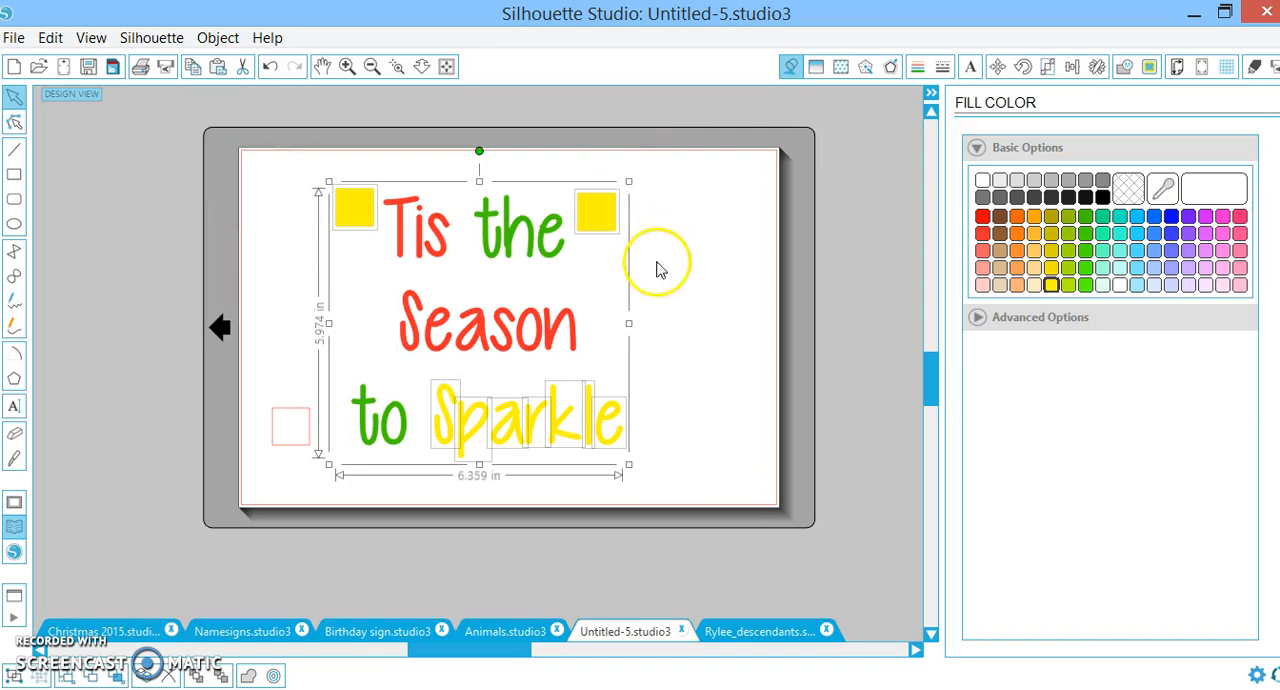
# Delete the leftover outlined square from the design
pyautogui.rightClick(658, 268)
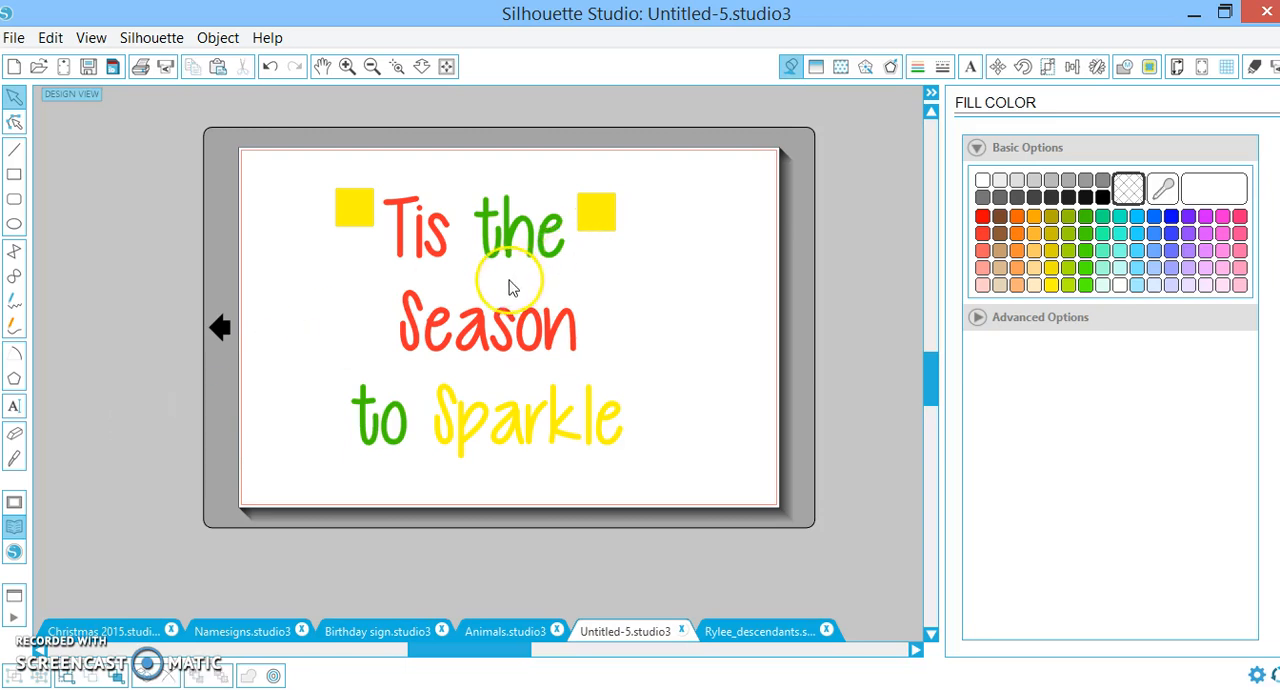
pyautogui.moveTo(540, 280)
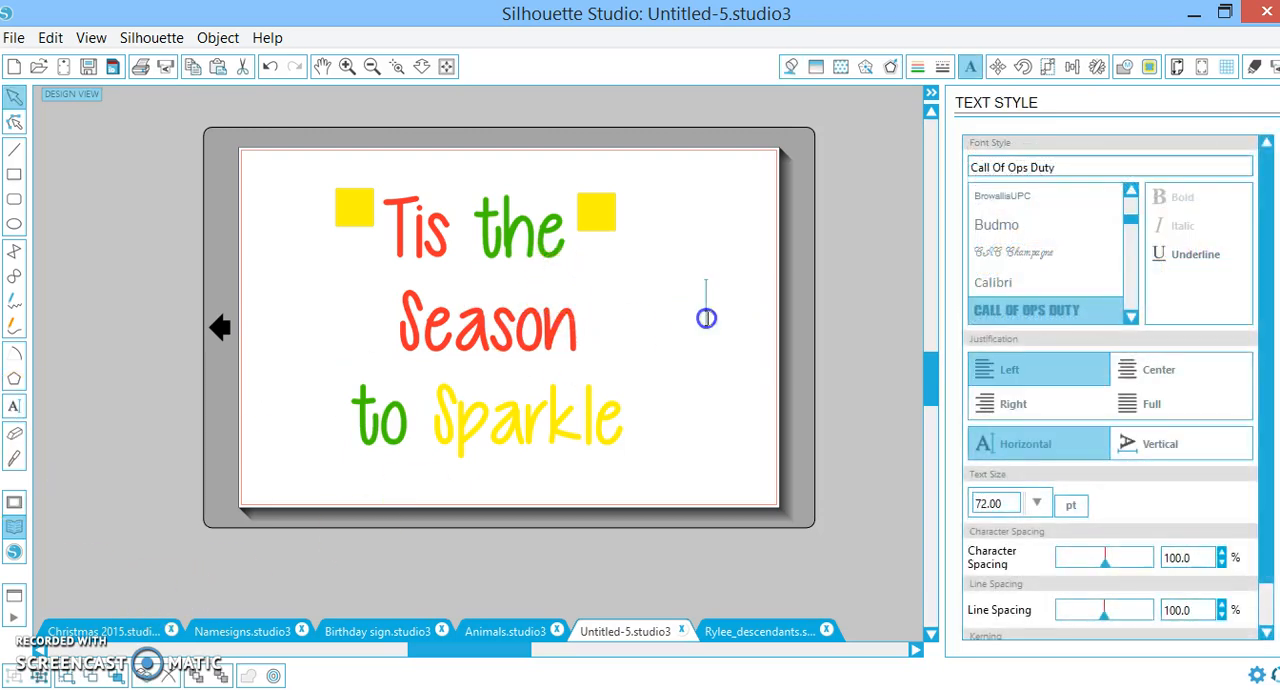
pyautogui.moveTo(820, 308)
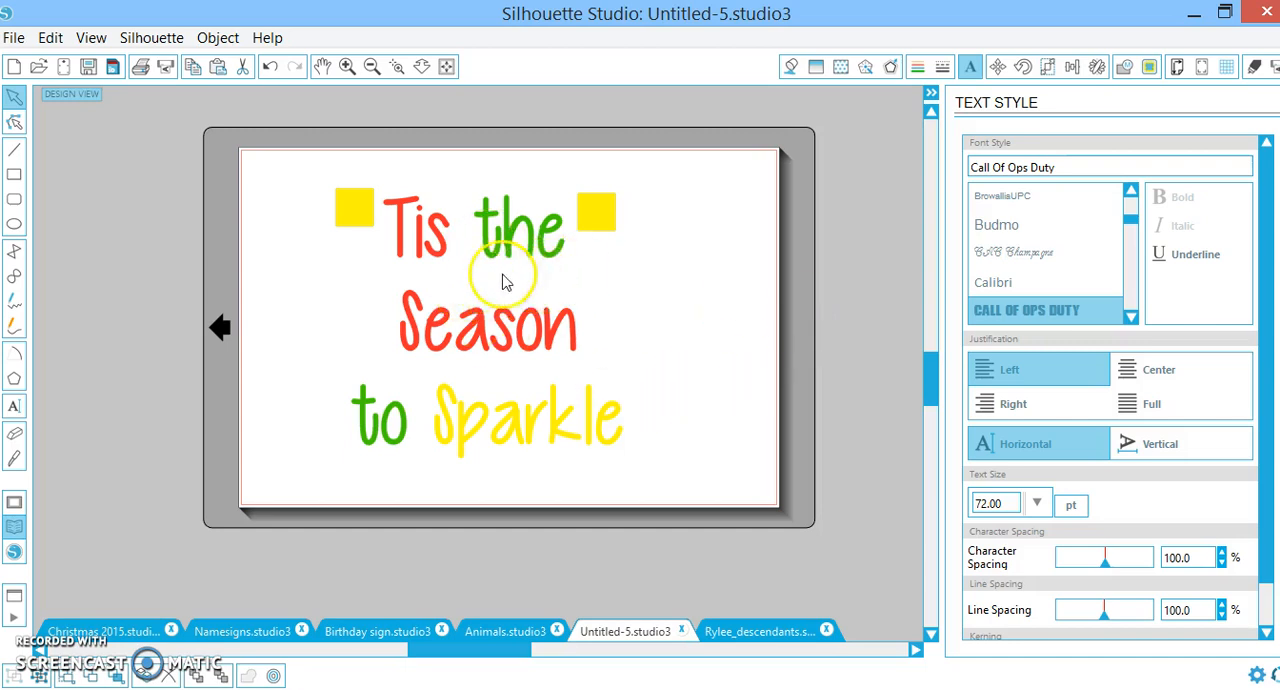
pyautogui.moveTo(565, 285)
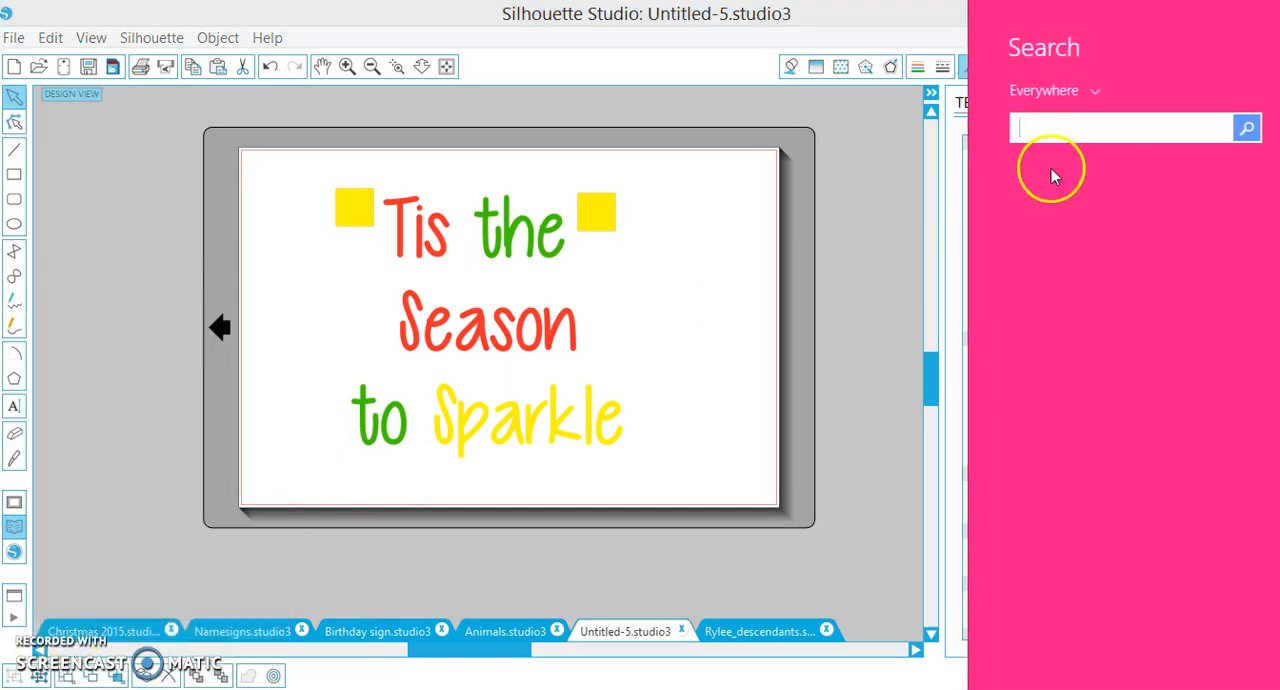
# Search Windows for 'character Map' and launch Character Map
pyautogui.write('character Map')
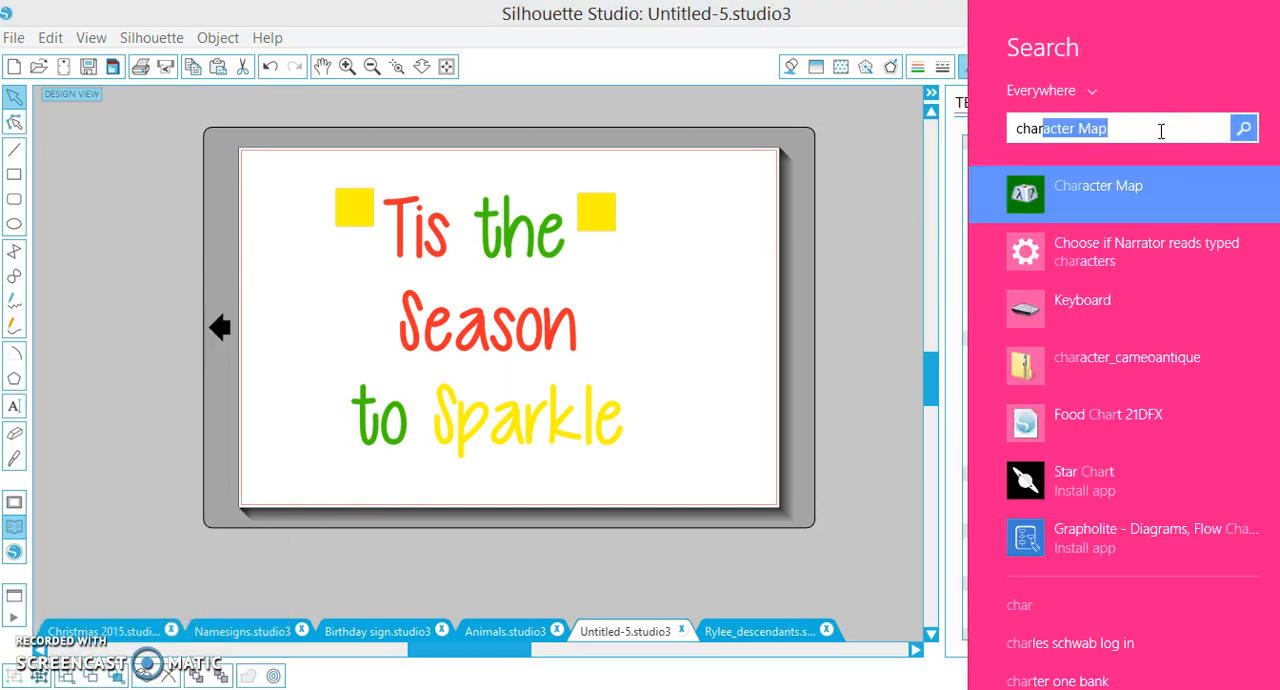
pyautogui.click(1098, 185)
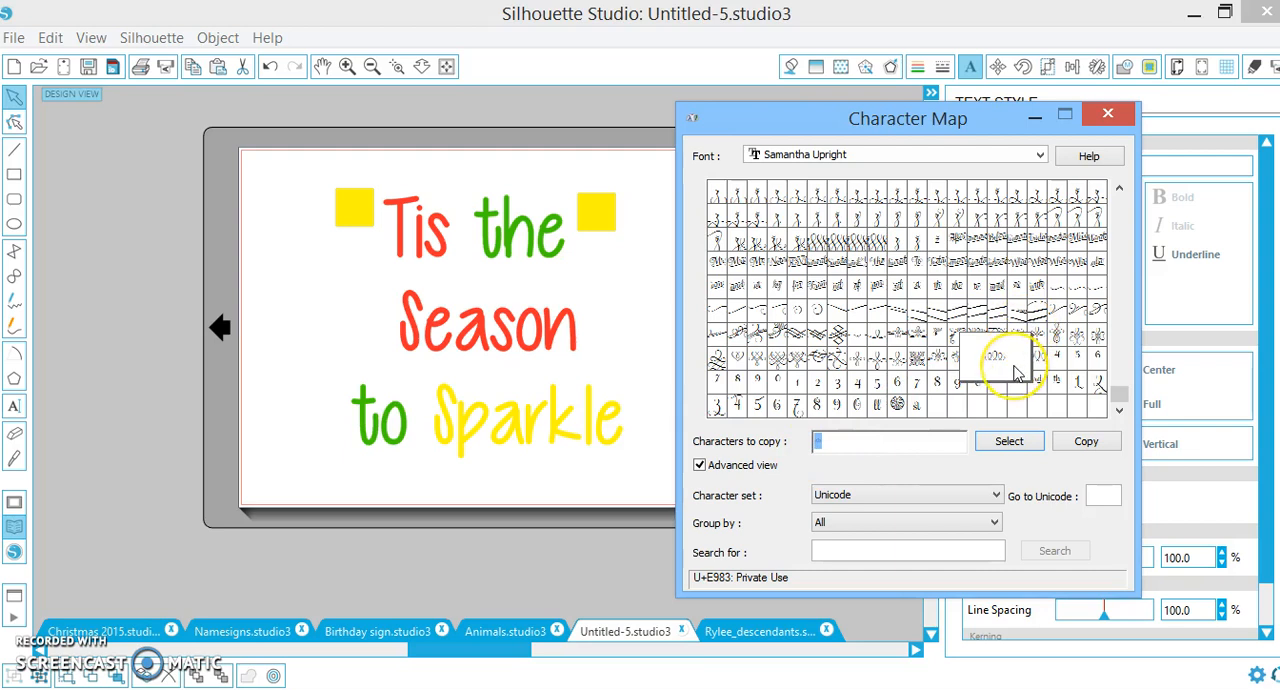
pyautogui.moveTo(1093, 330)
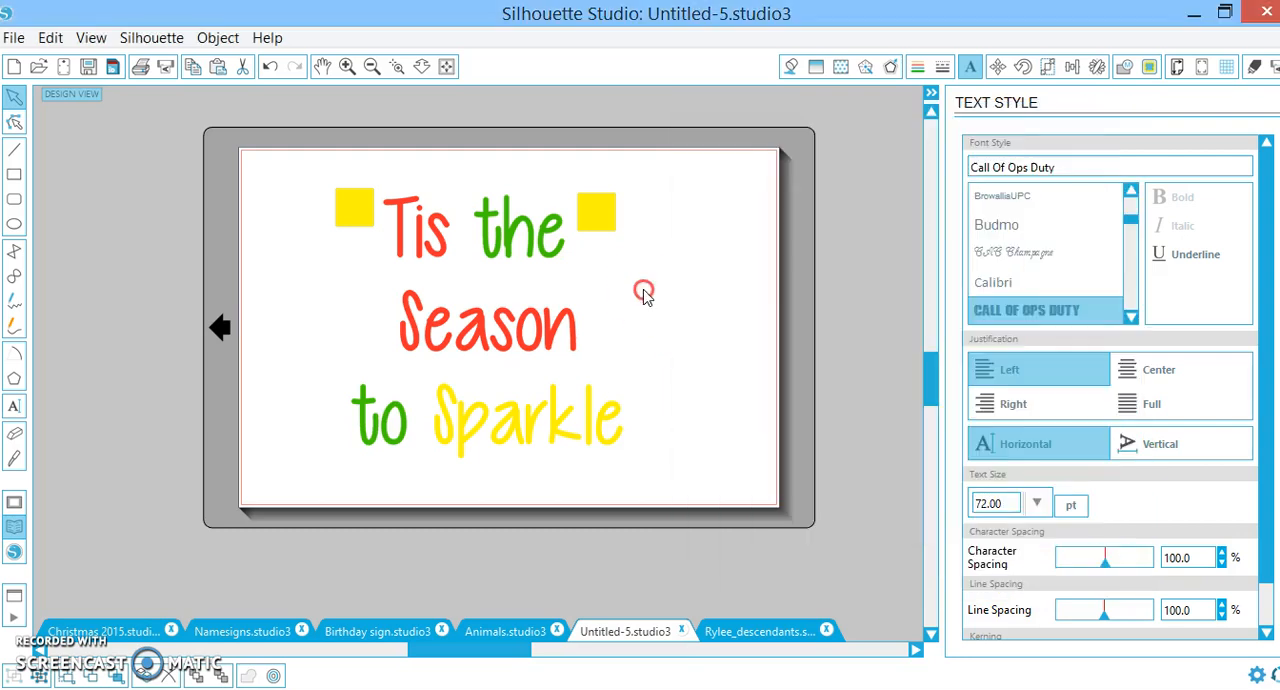
# Move the swirl flourish from beside the mat to sit beneath the word Sparkle
pyautogui.click(710, 315)
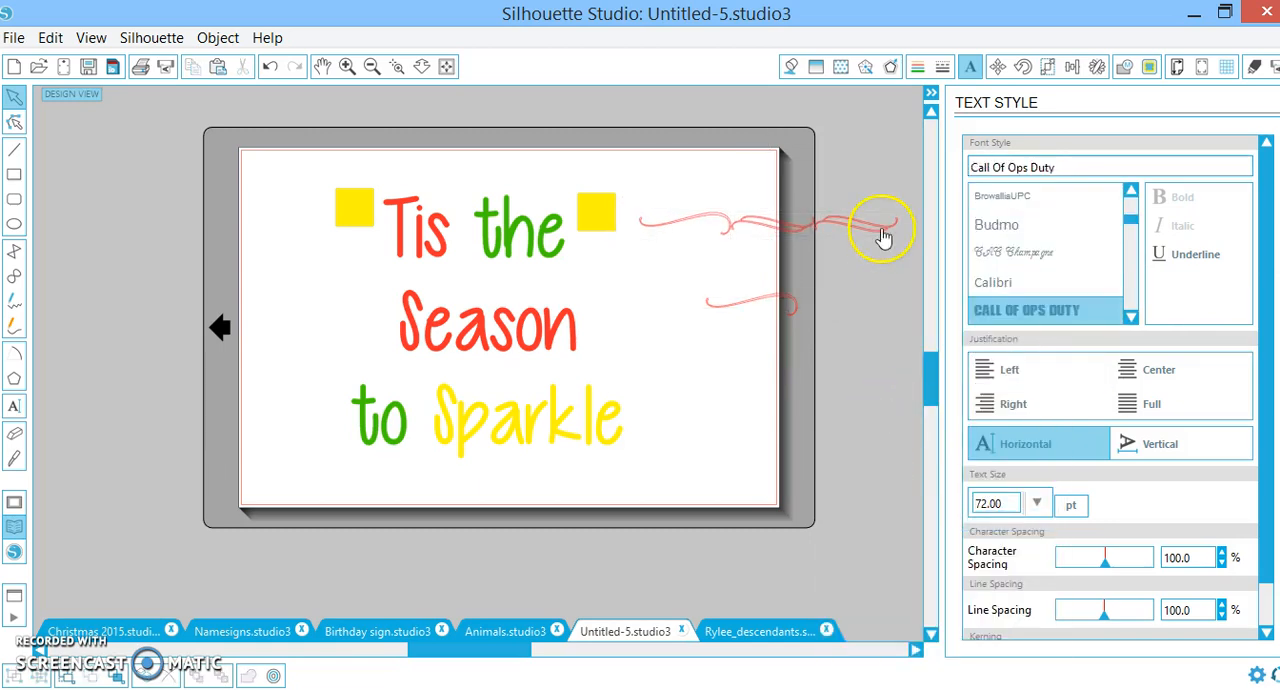
pyautogui.click(1027, 196)
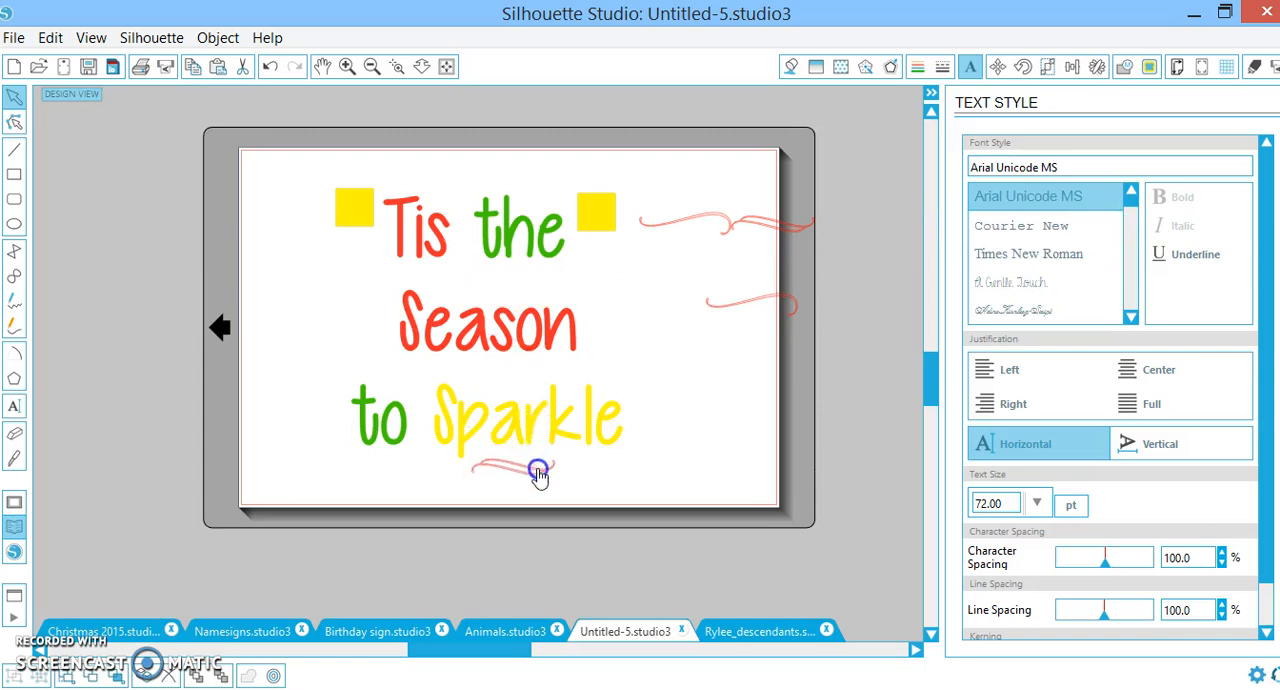
pyautogui.click(510, 472)
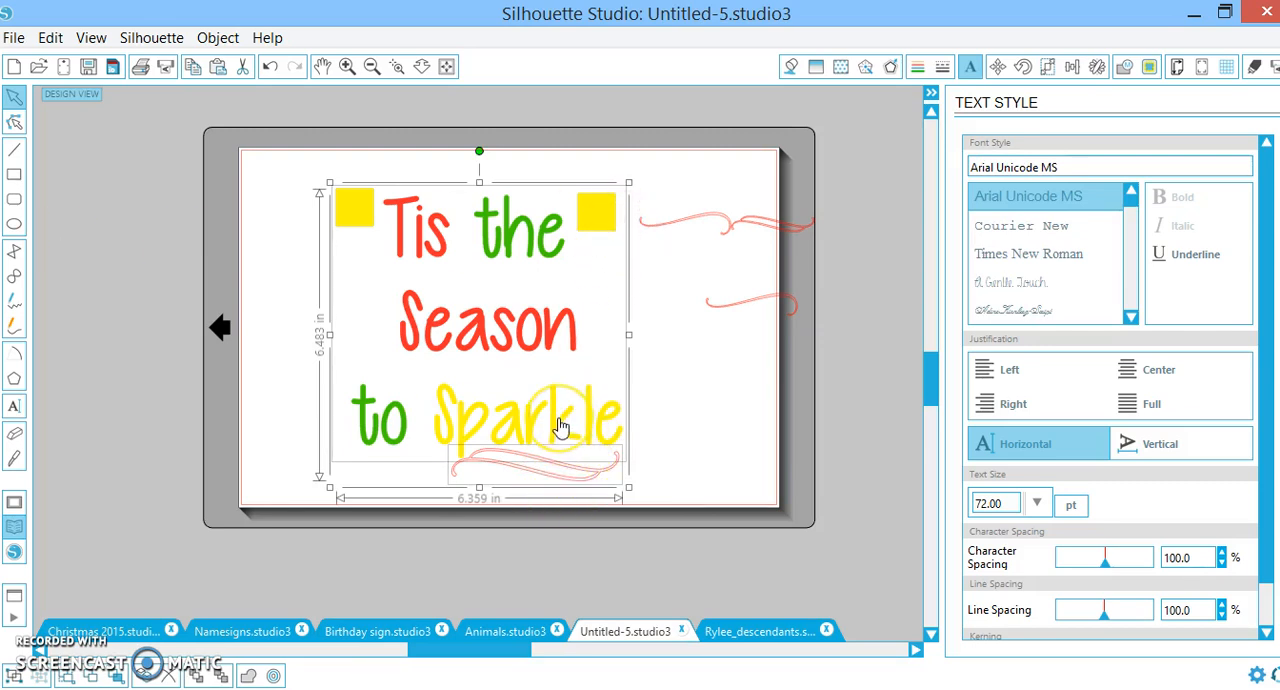
pyautogui.moveTo(665, 453)
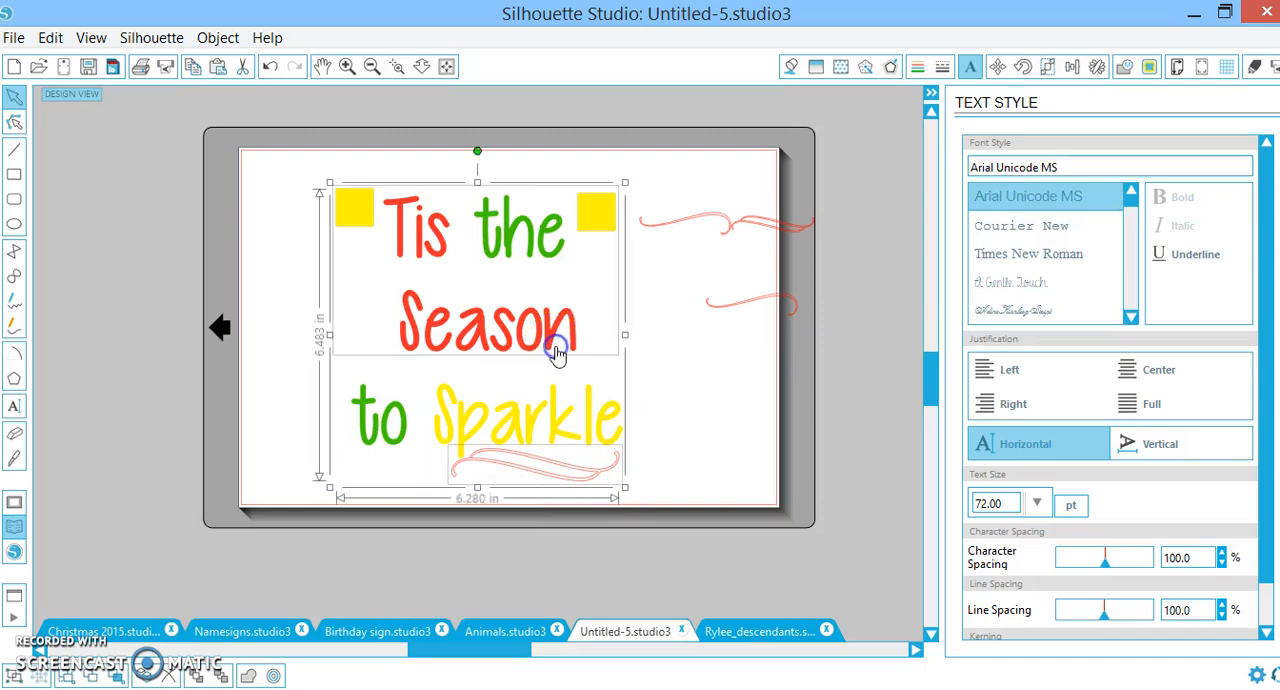
# Fill the two registration squares and the swirl solid red to match the red words
pyautogui.rightClick(557, 353)
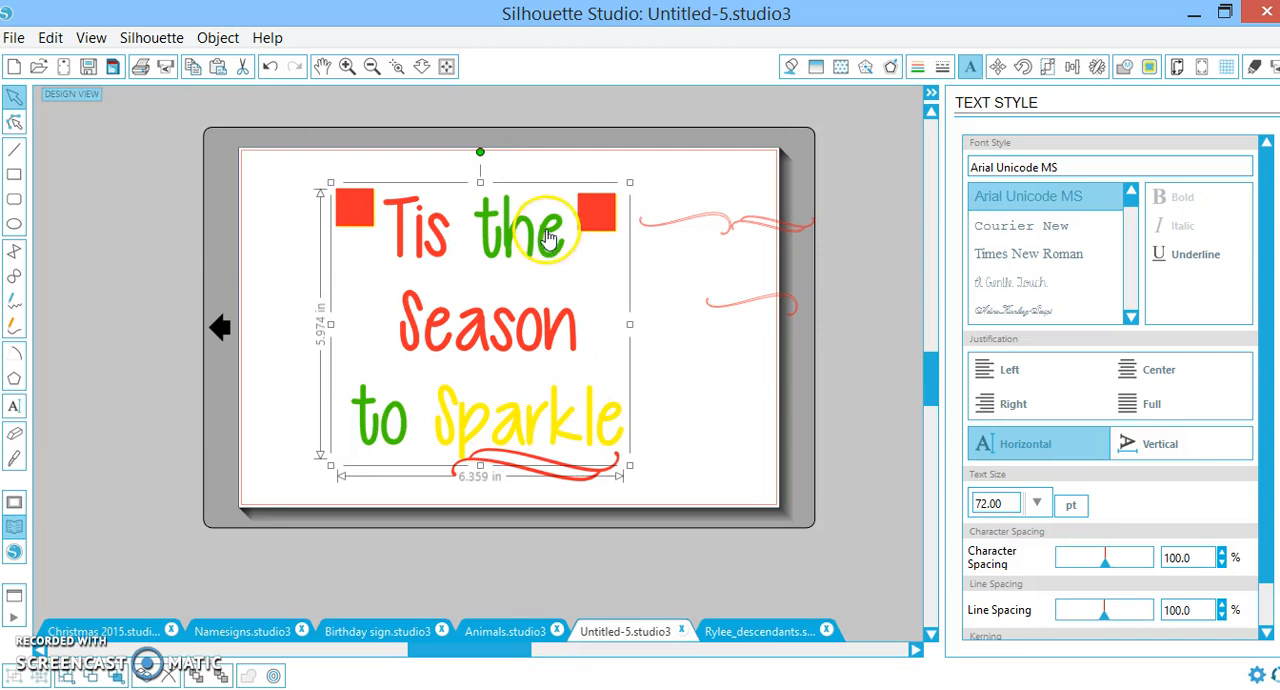
pyautogui.moveTo(629, 465); pyautogui.dragTo(620, 455)
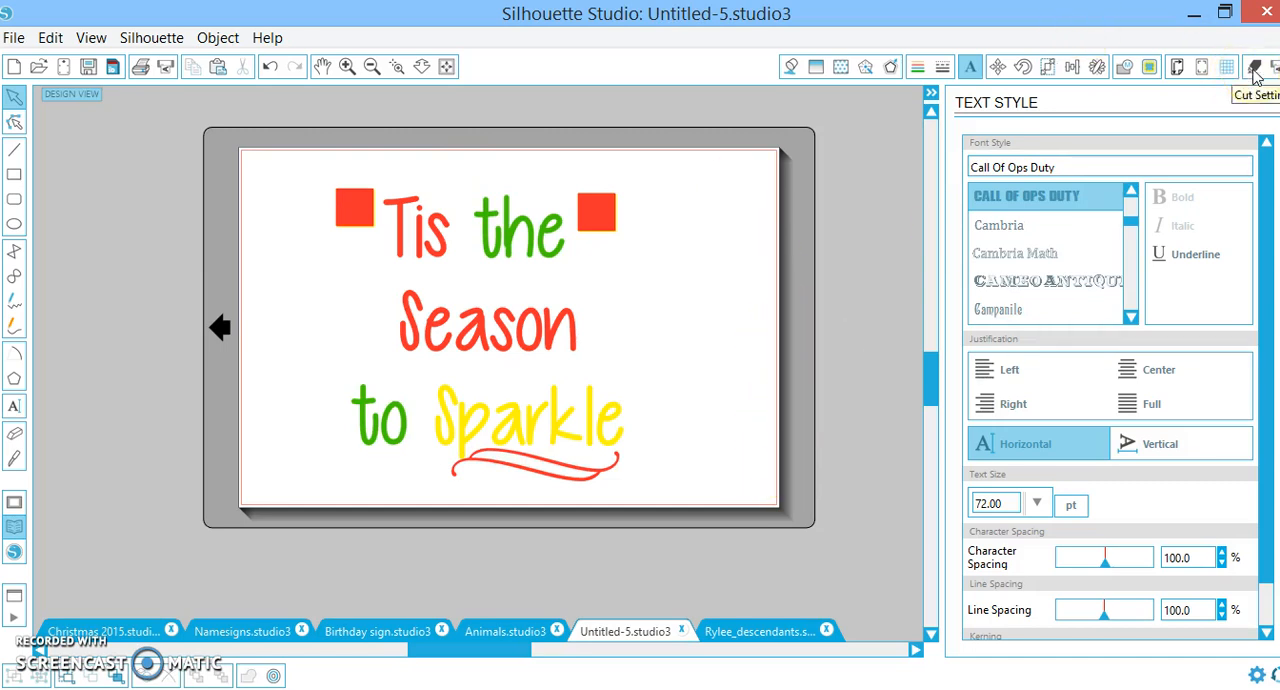
# Assign Sparkle a yellow line colour so Cut Settings groups by green, red and yellow
pyautogui.click(1254, 66)
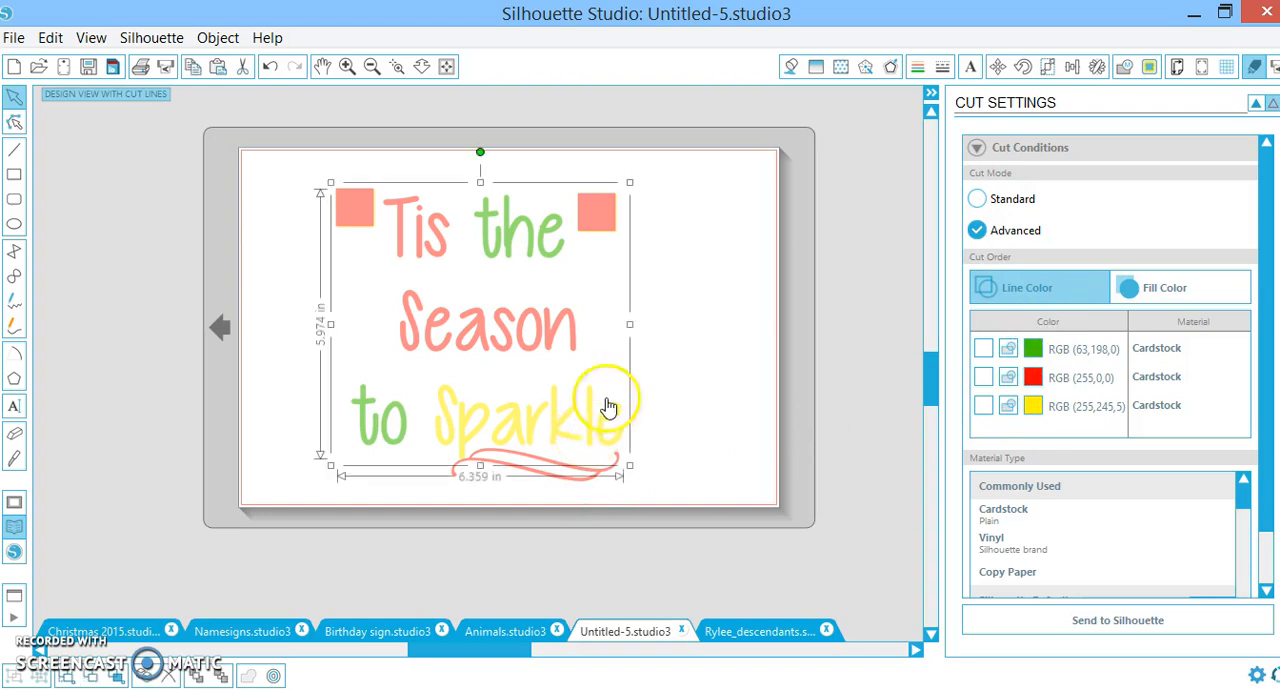
pyautogui.click(917, 66)
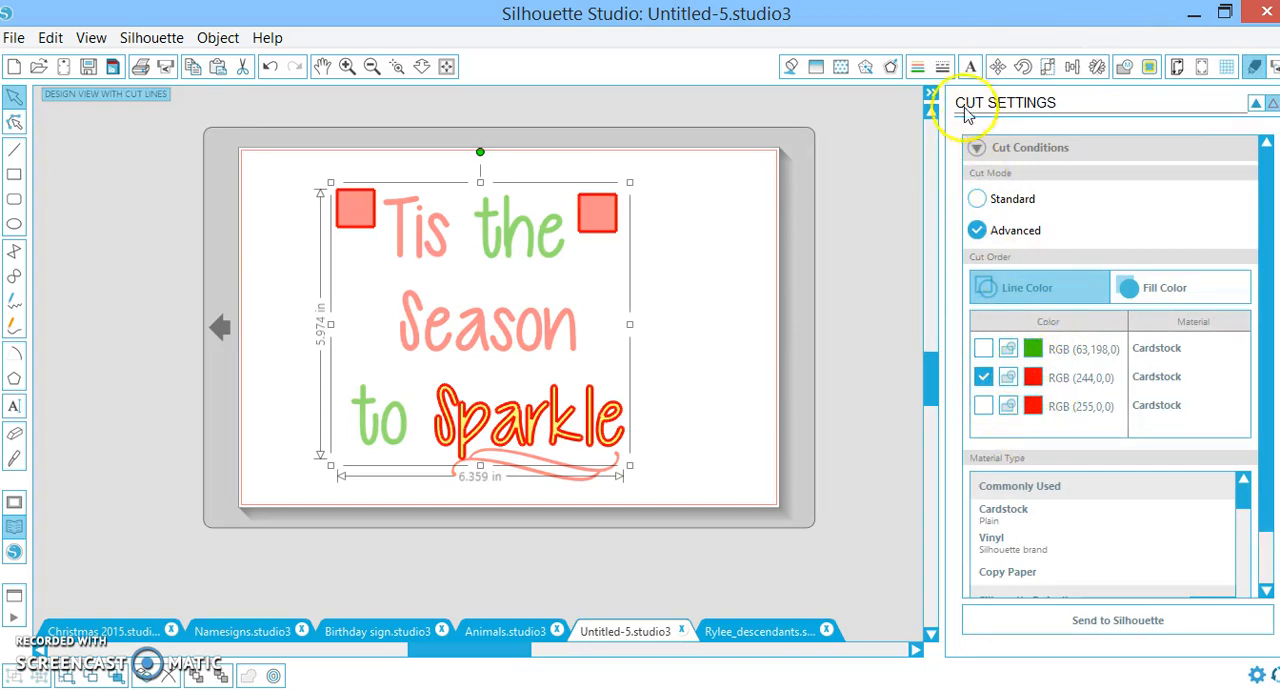
pyautogui.click(1052, 267)
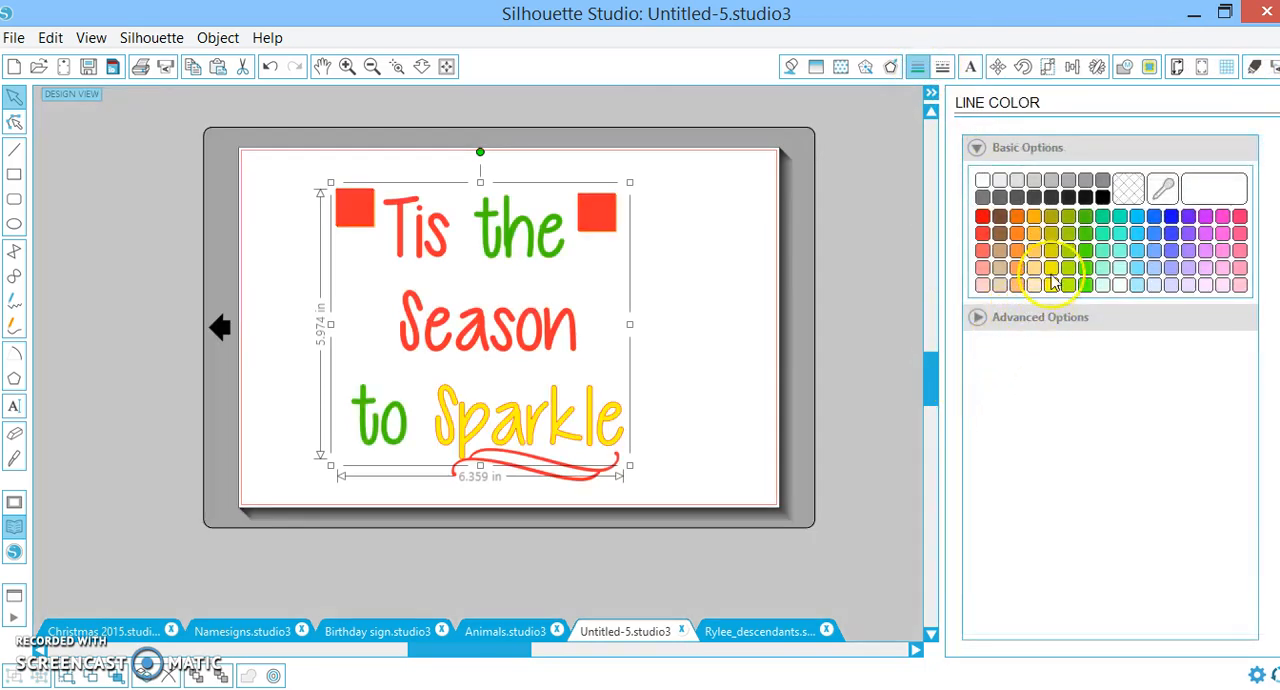
pyautogui.click(1050, 285)
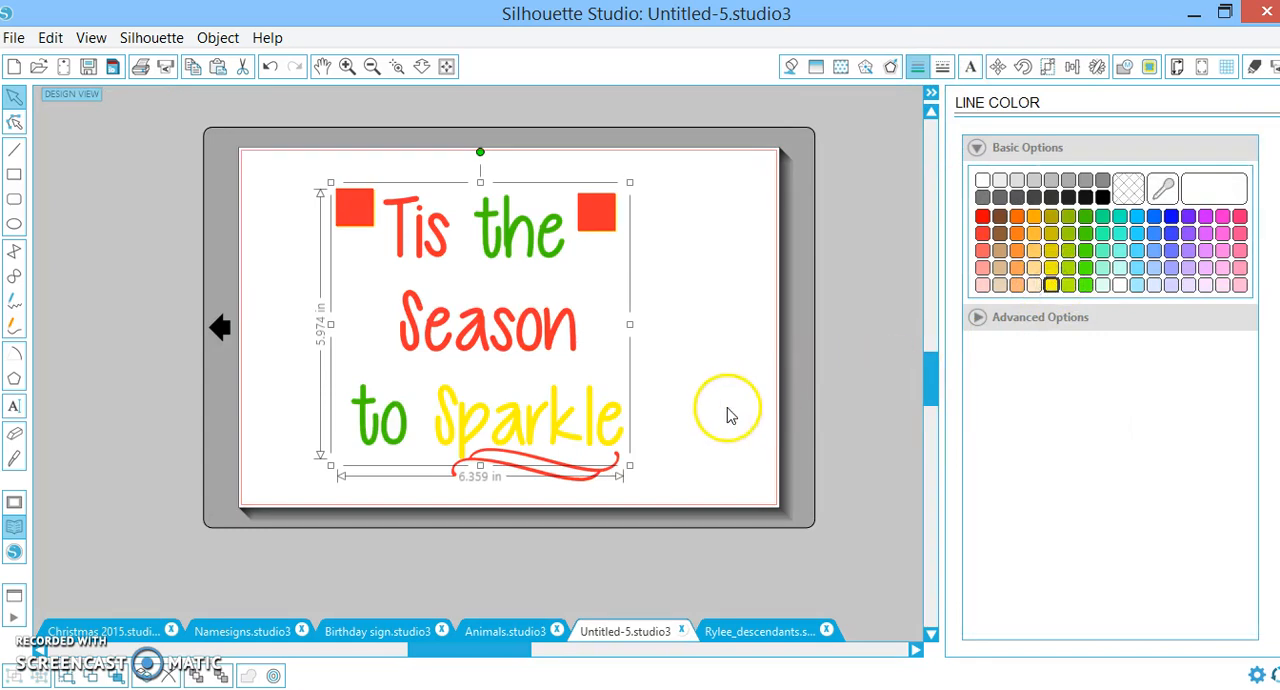
pyautogui.click(1255, 66)
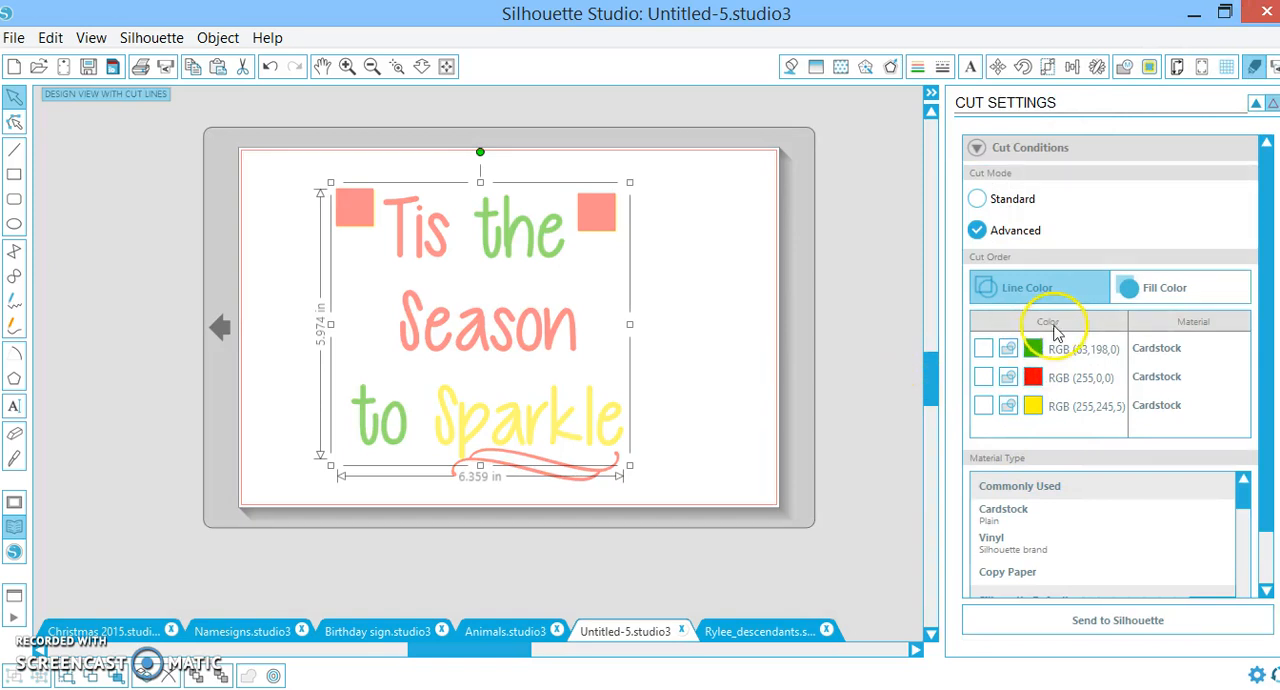
# Toggle the green and red line-colour rows on to preview each cut layer
pyautogui.click(830, 378)
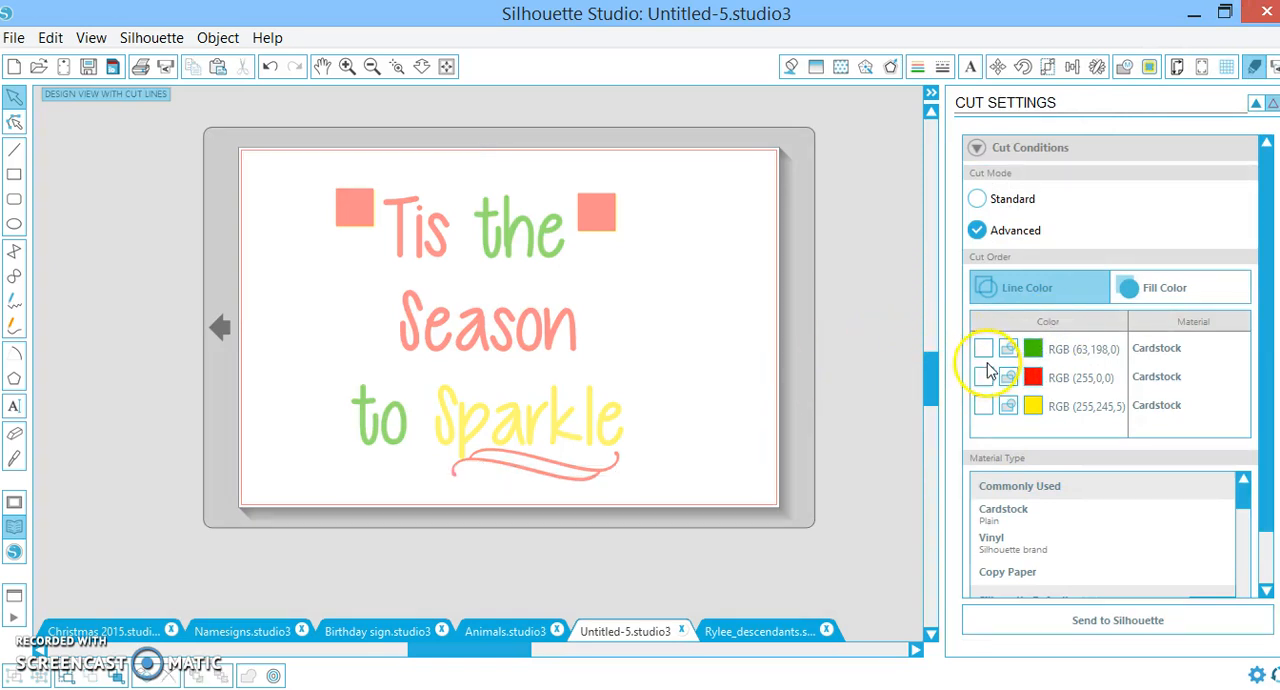
pyautogui.click(983, 348)
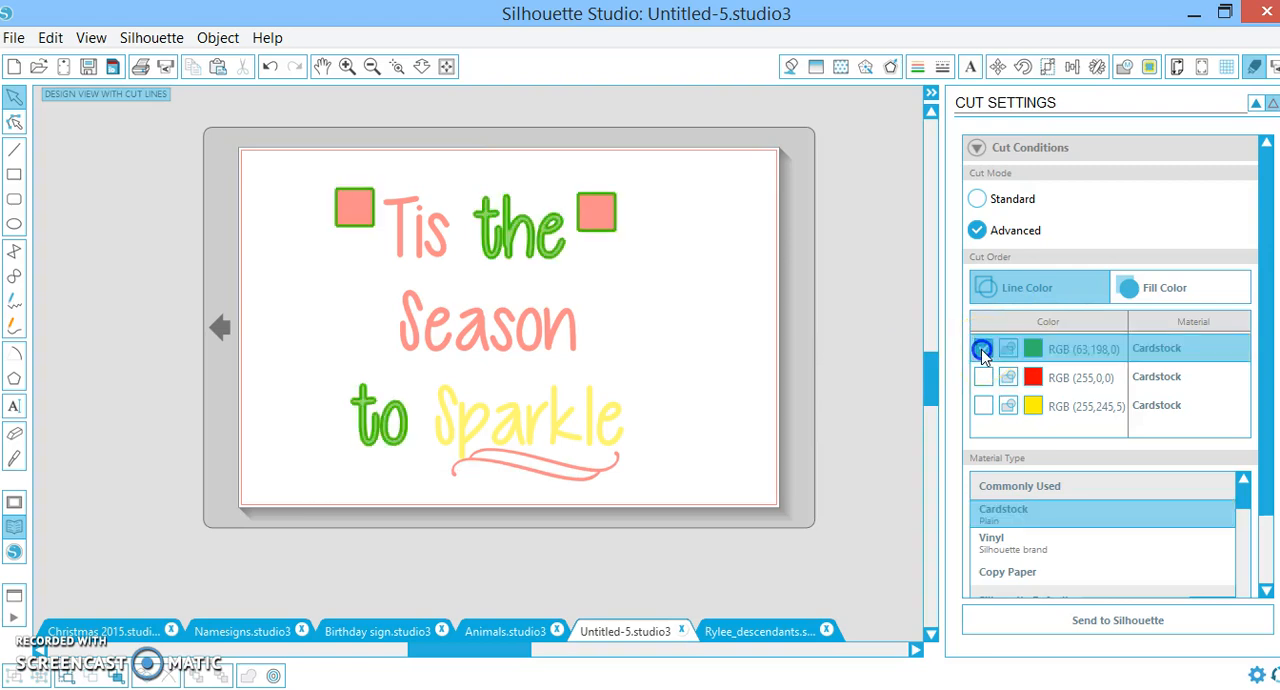
pyautogui.click(983, 348)
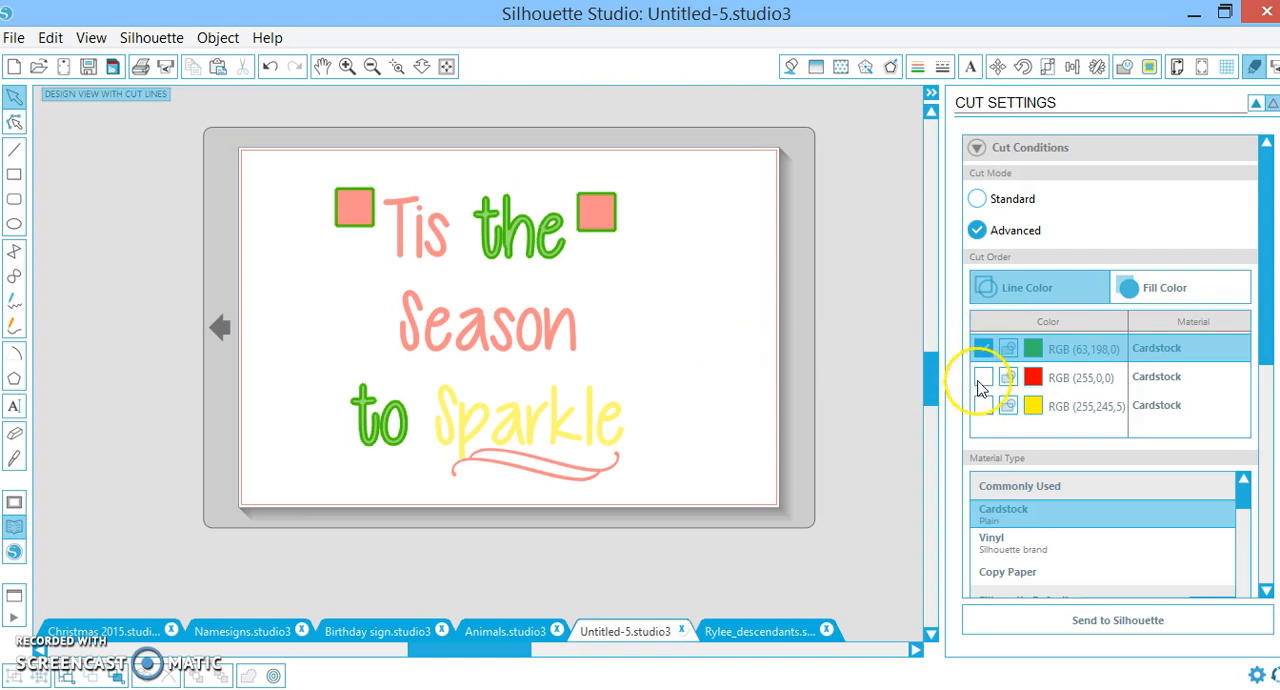
pyautogui.click(983, 348)
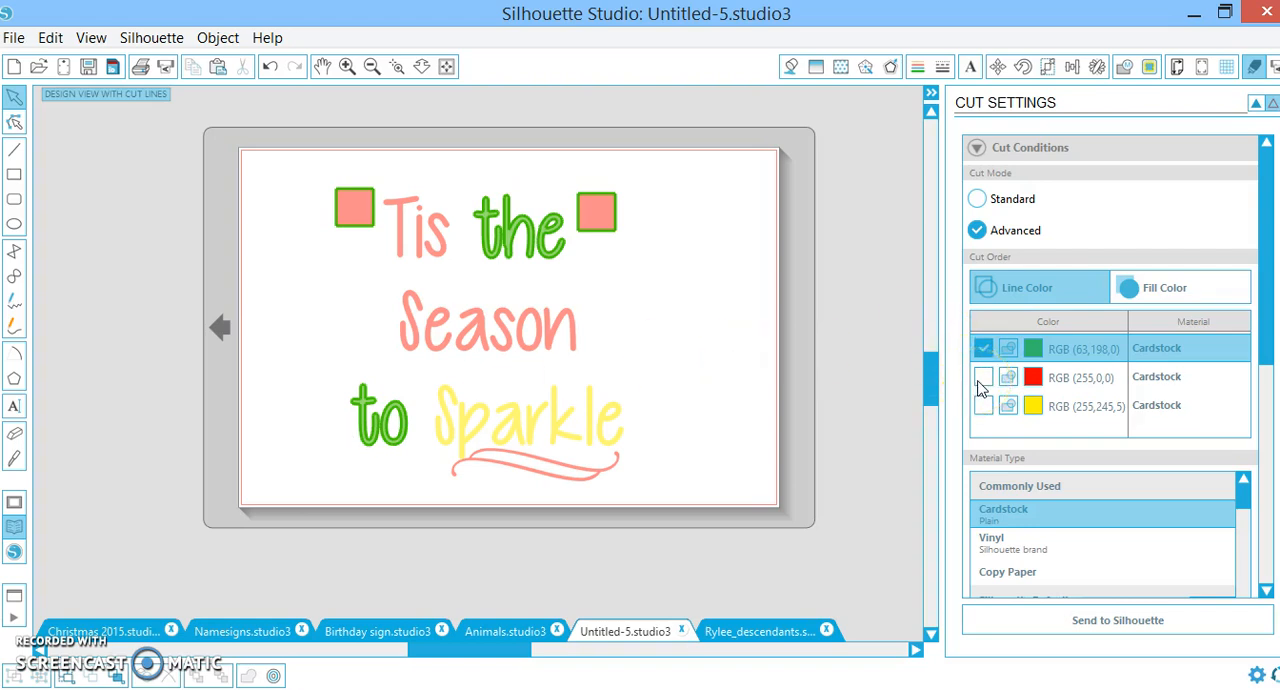
pyautogui.click(983, 376)
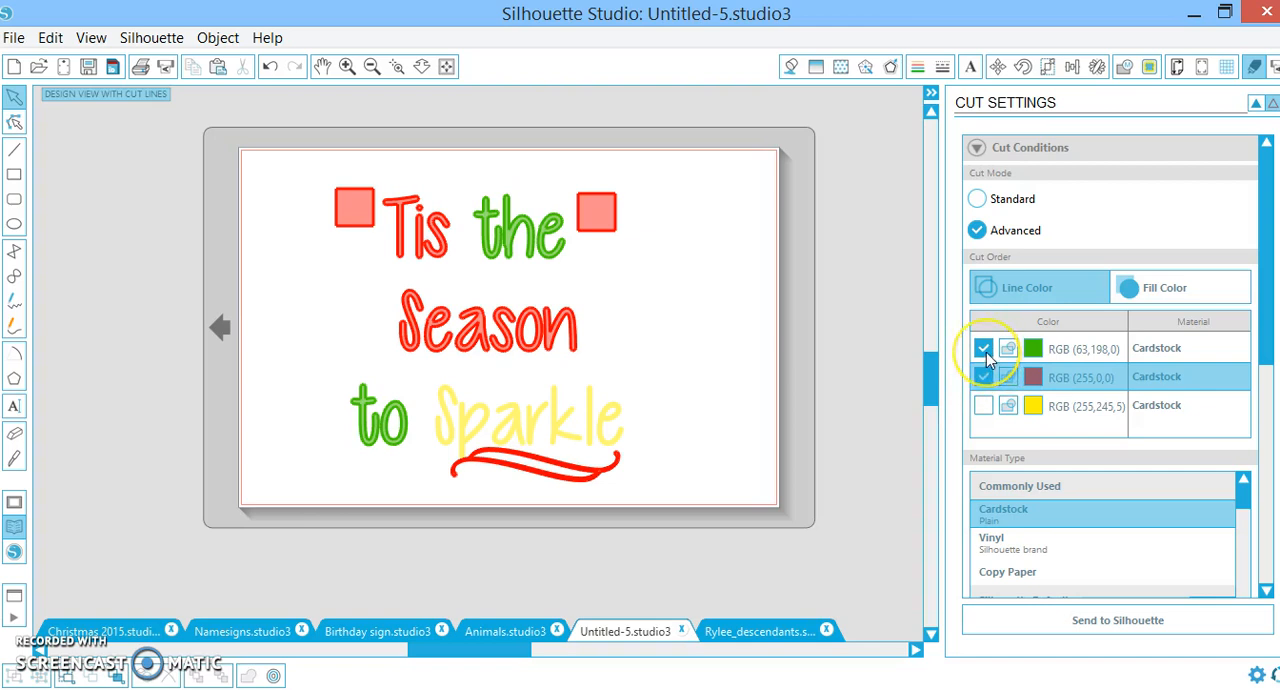
# Untick green and red and leave only the yellow row enabled for cutting
pyautogui.click(983, 348)
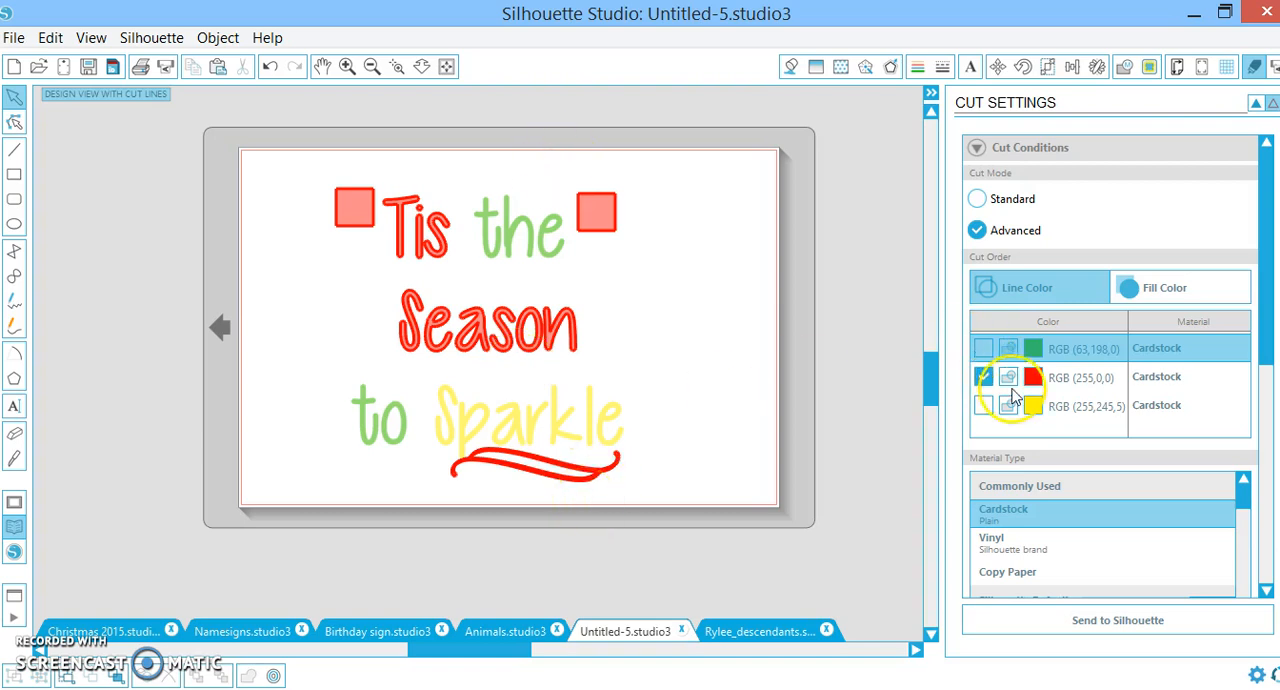
pyautogui.click(983, 377)
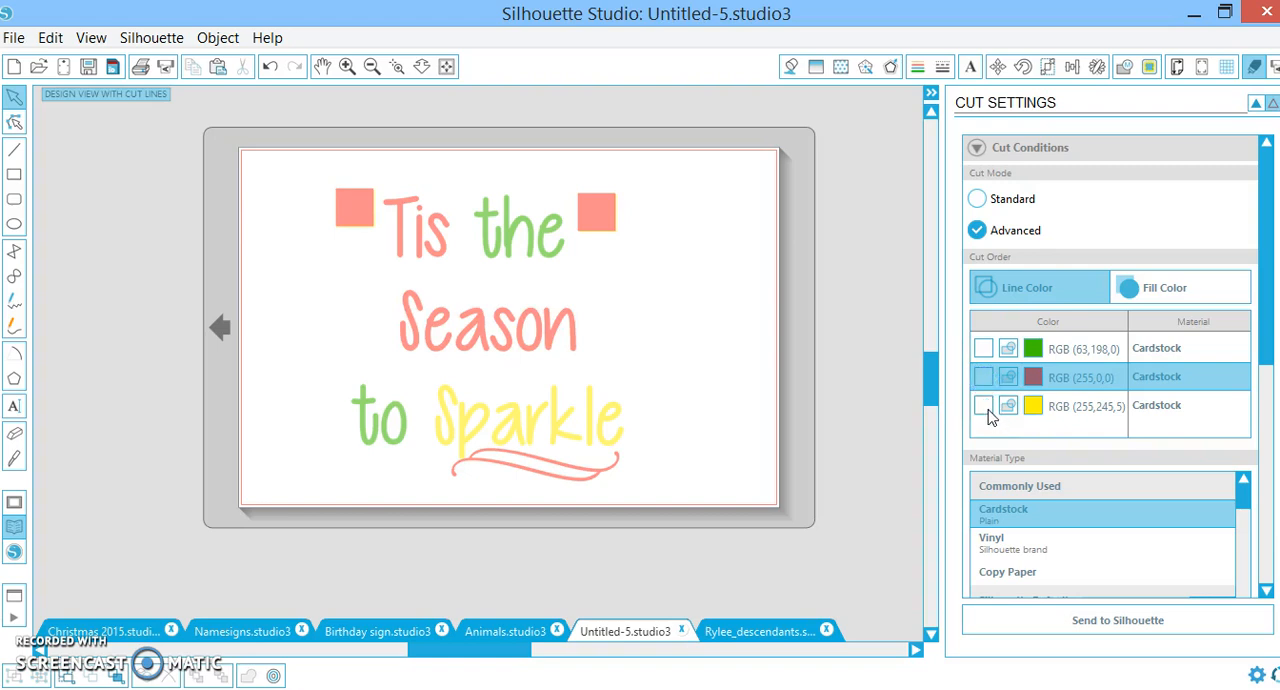
pyautogui.click(983, 405)
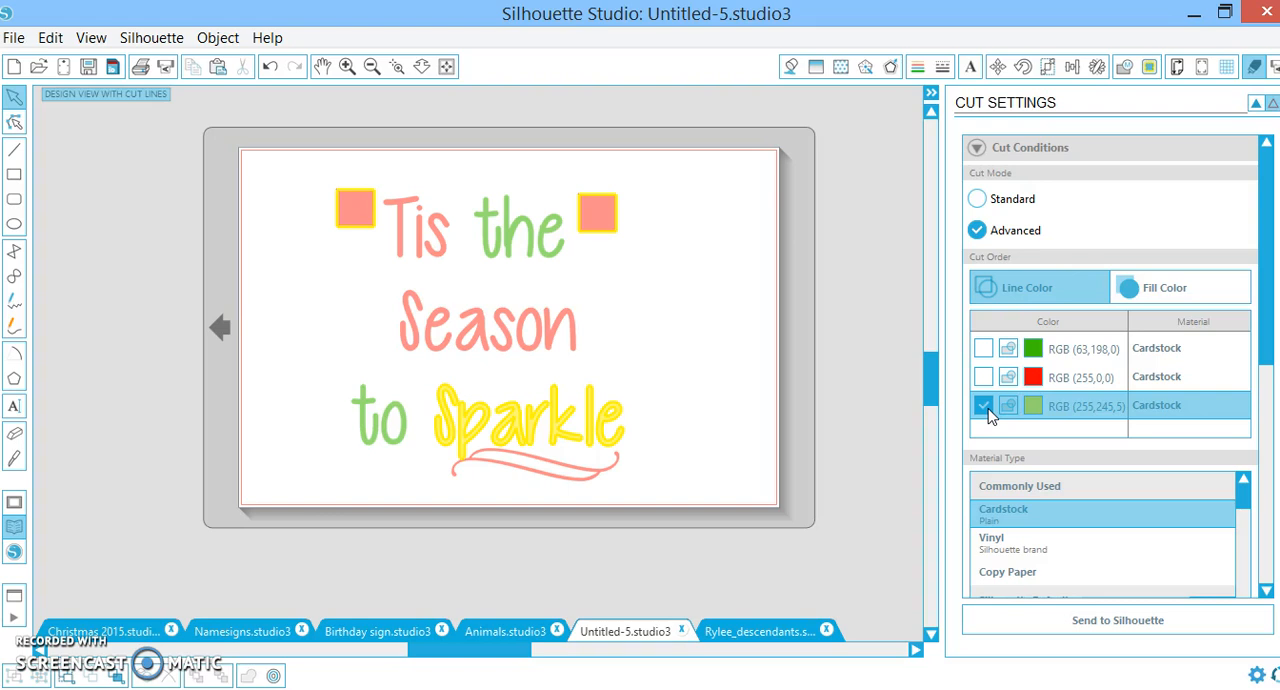
pyautogui.moveTo(827, 178)
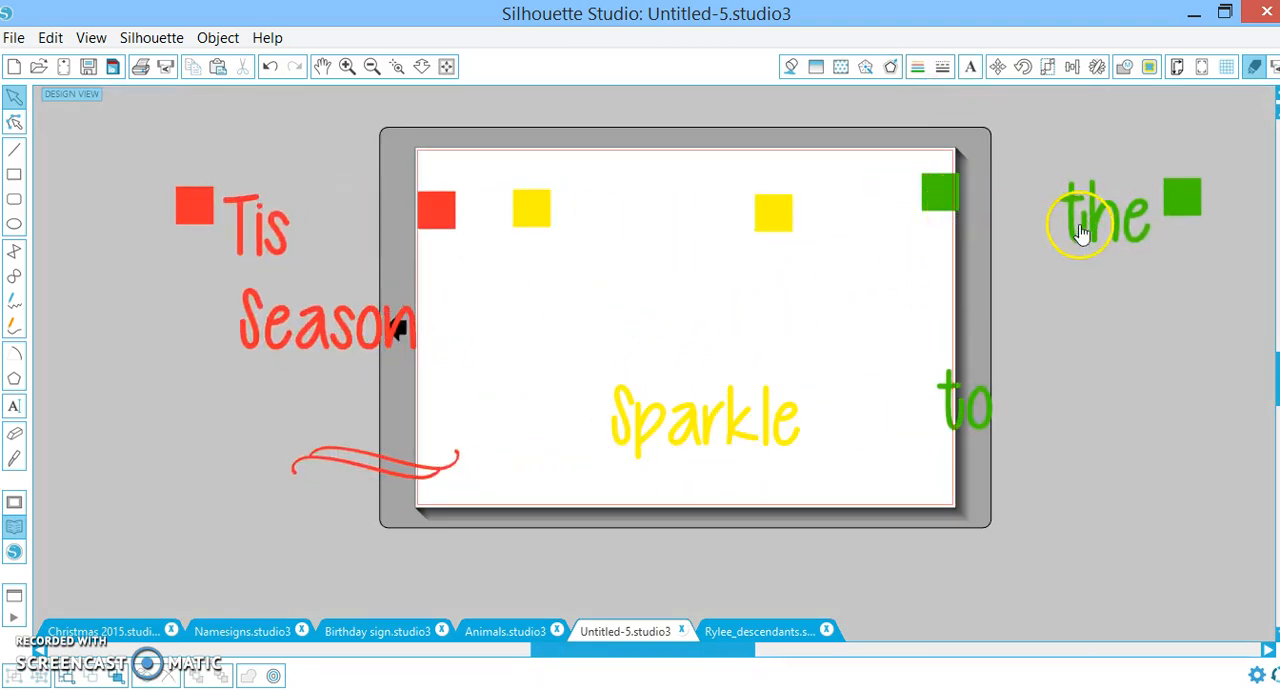
# Drag the separated word back onto the page to restore the assembled sign layout
pyautogui.moveTo(1100, 220); pyautogui.dragTo(710, 230)
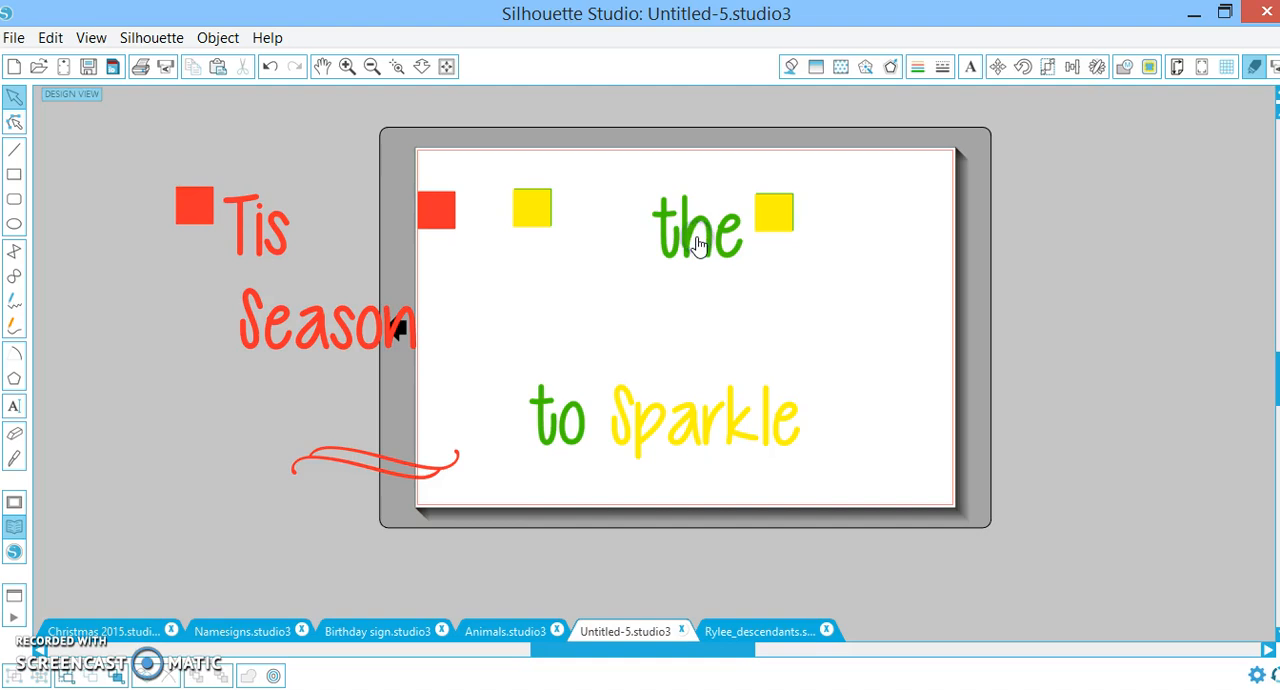
pyautogui.click(700, 225)
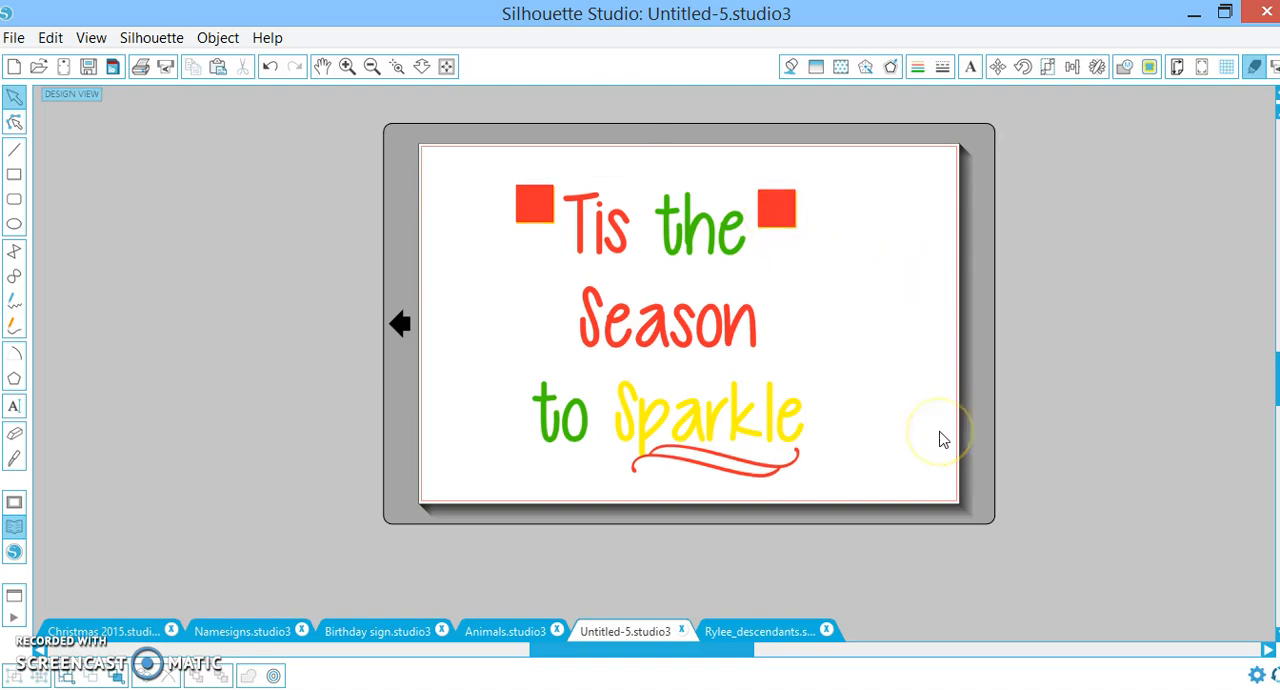
pyautogui.moveTo(940, 440)
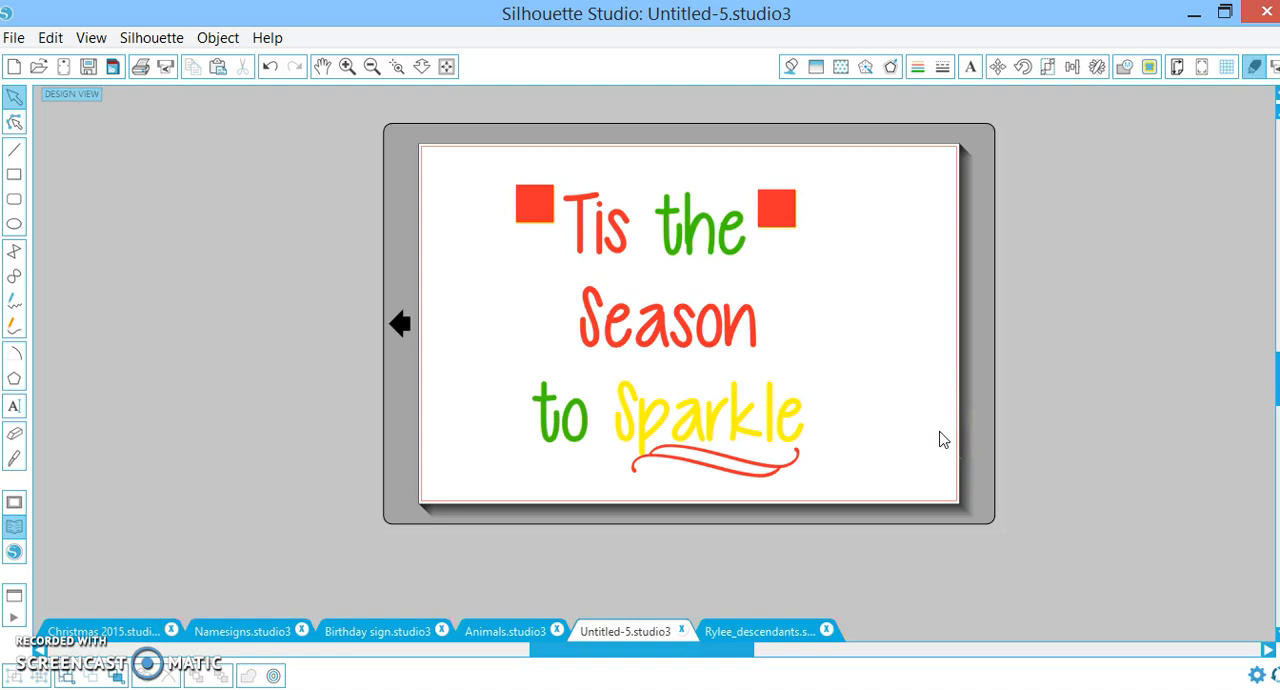